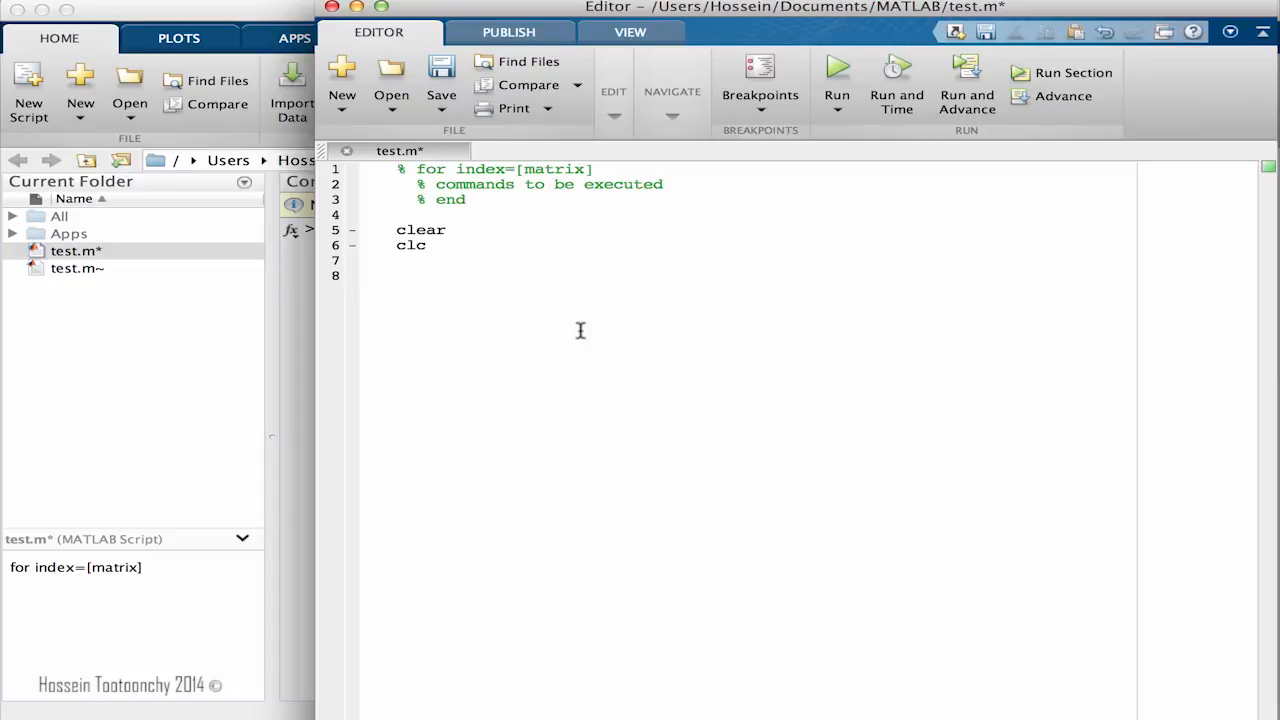
text(scor)
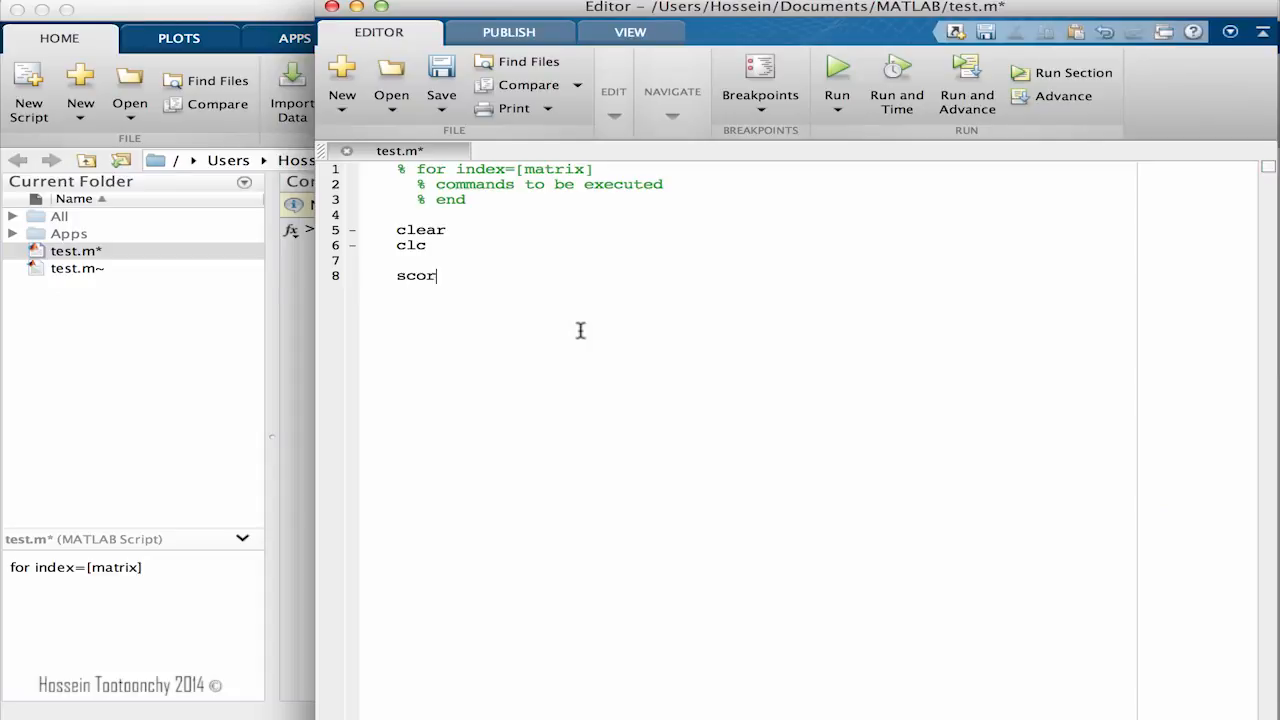
text(es=)
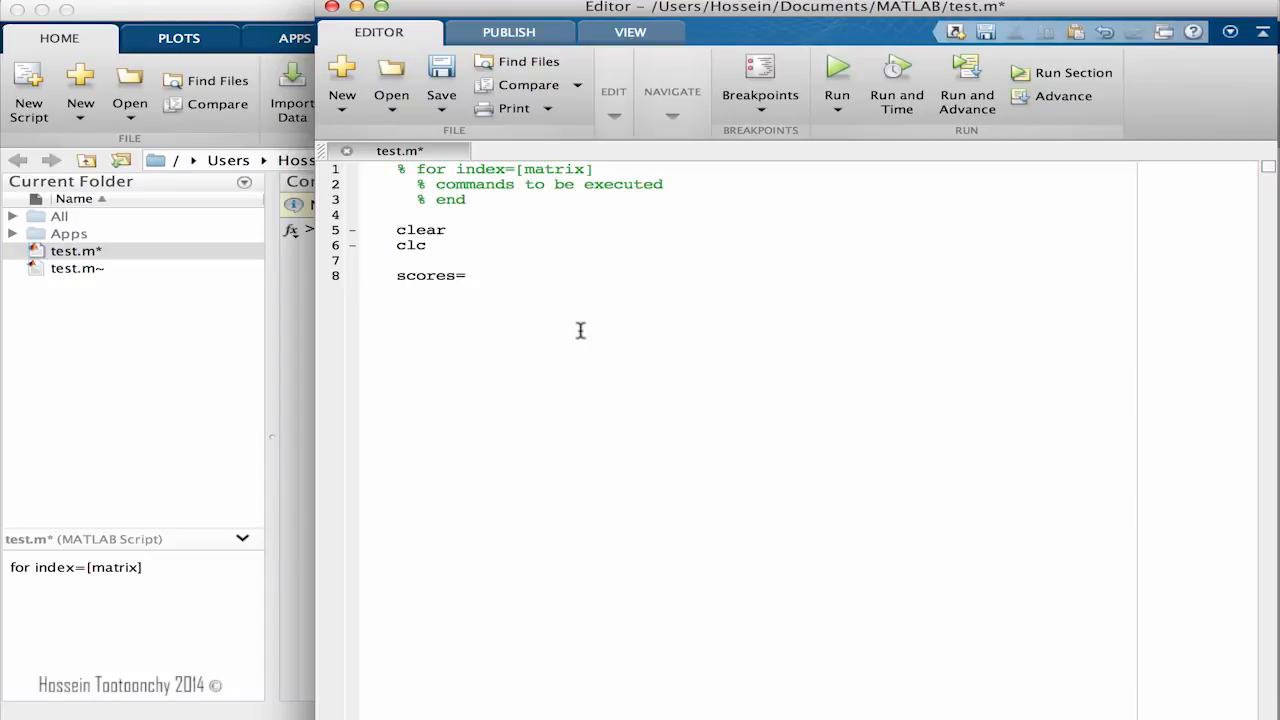
text([30 65)
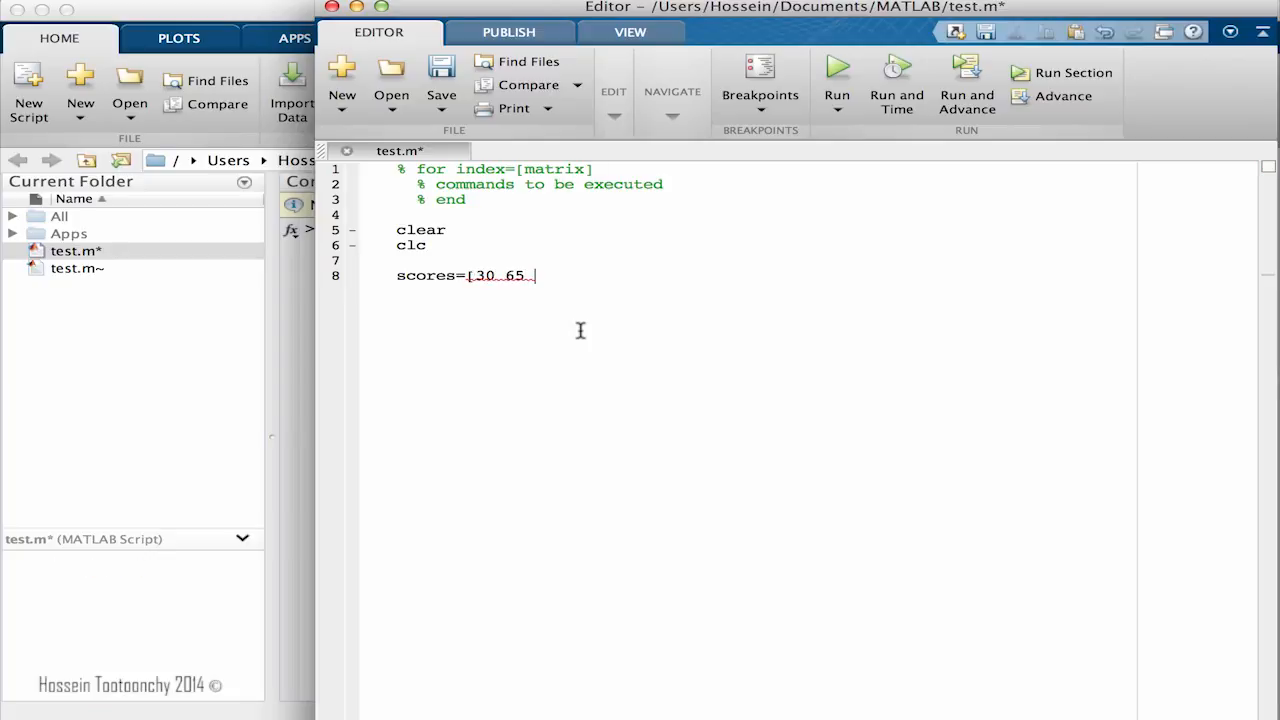
text(91 8)
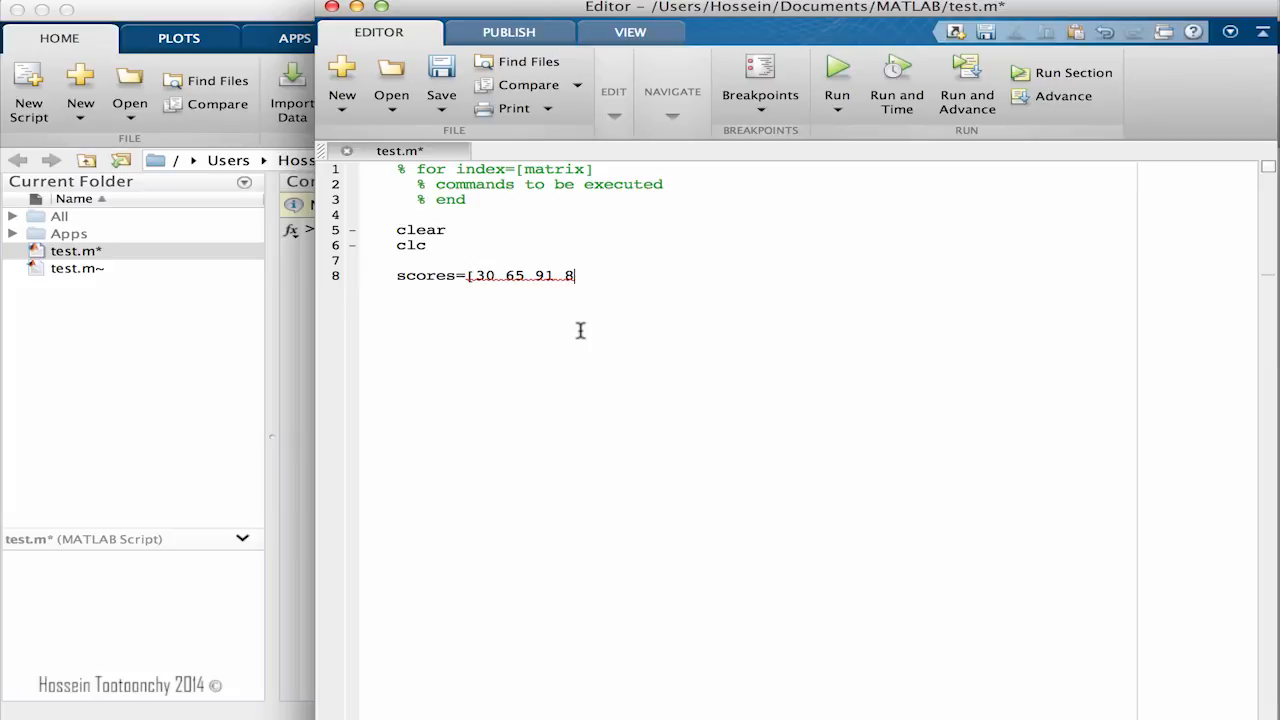
text(7 56)
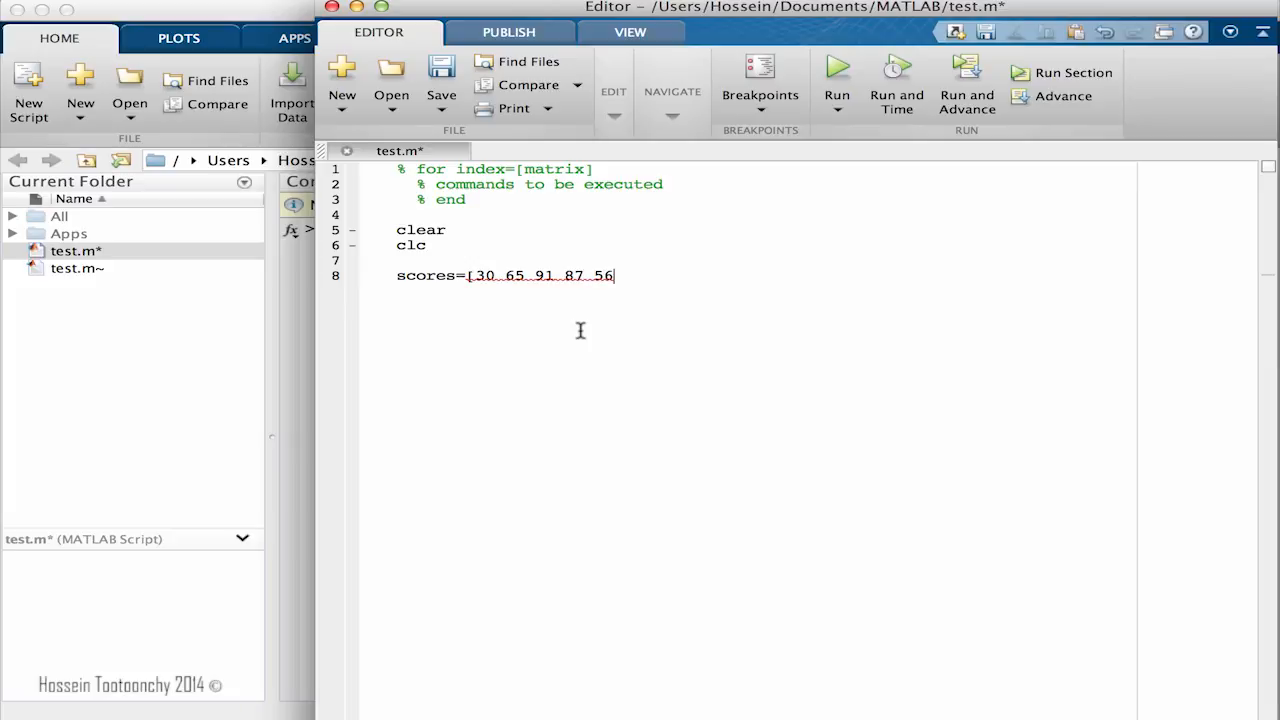
text(93)
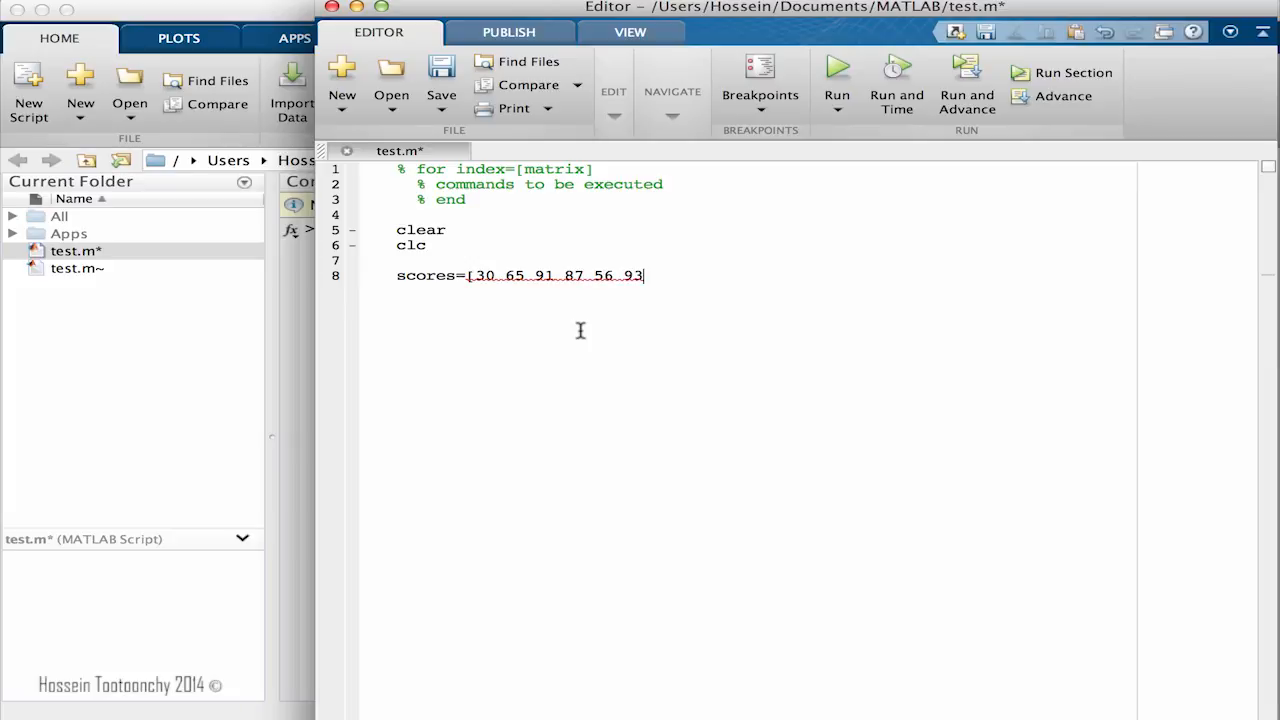
text(8)
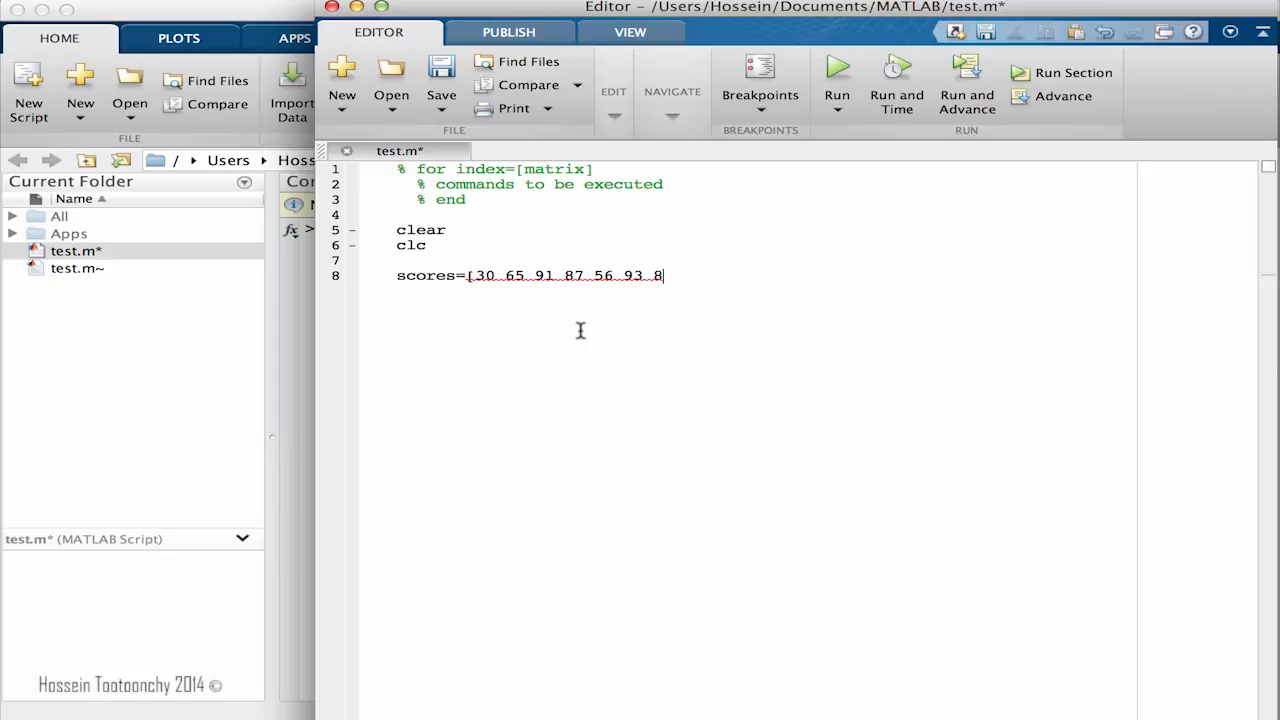
text(2 9)
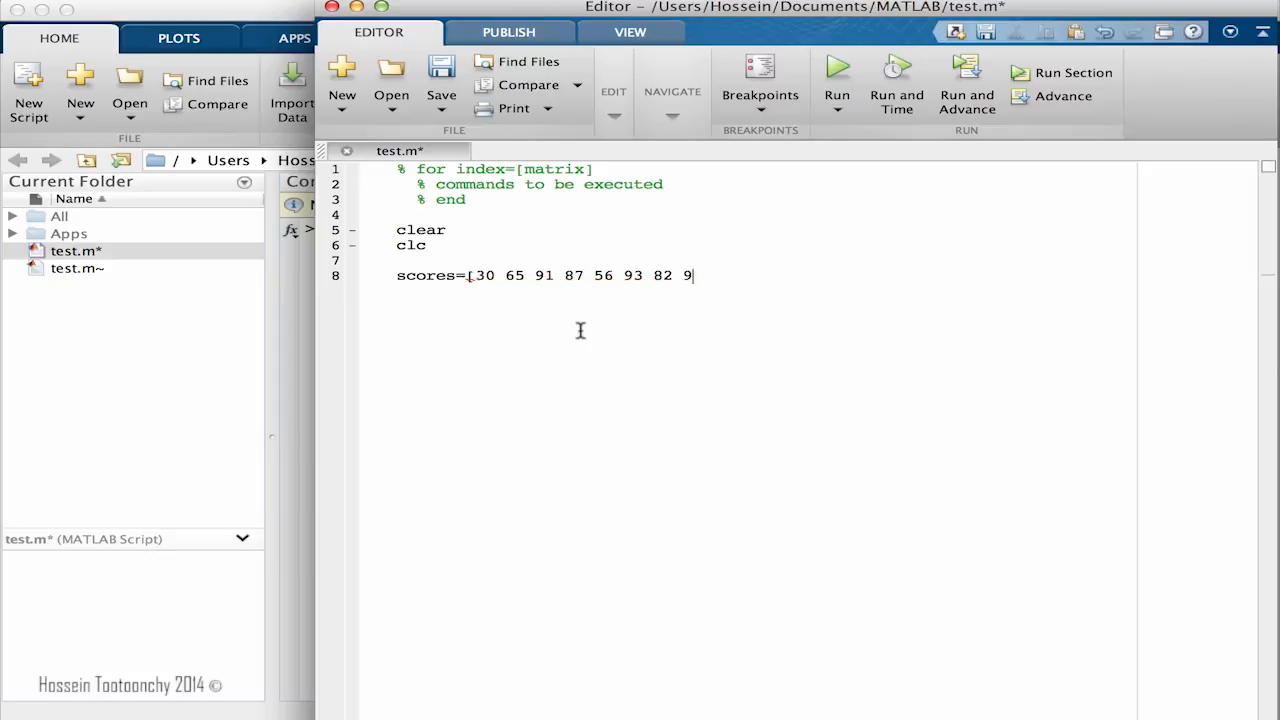
text(9)
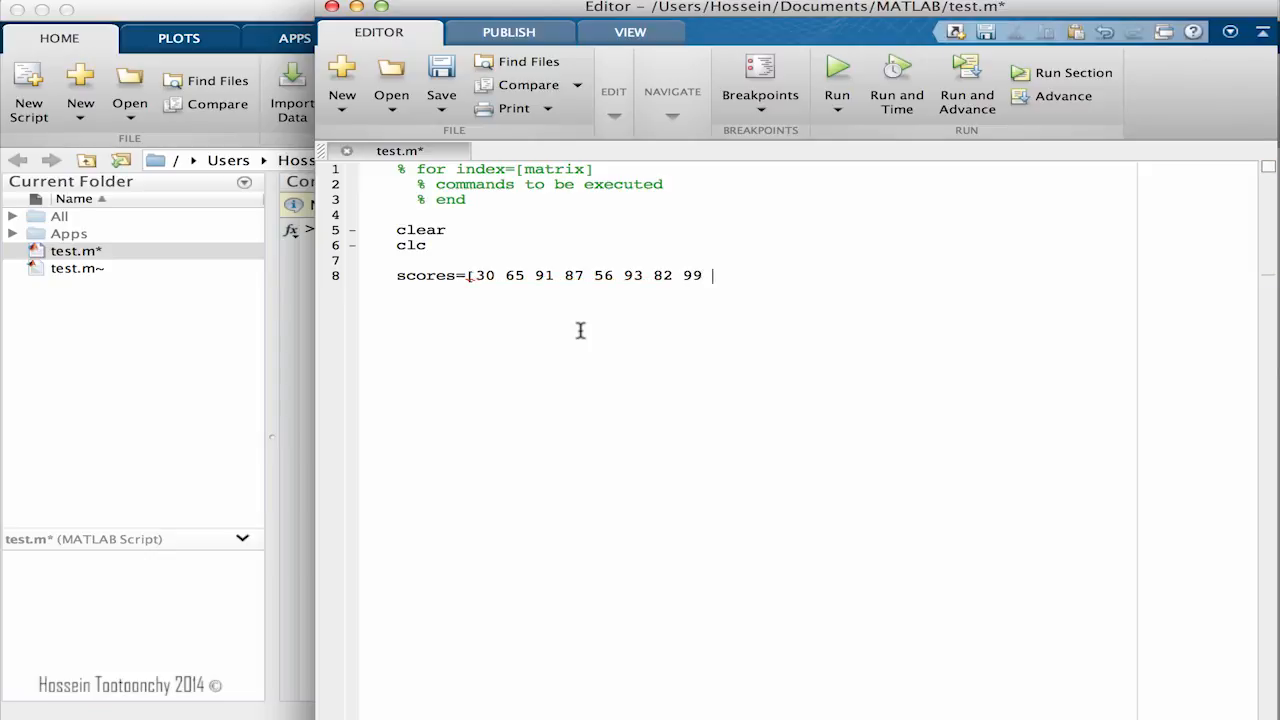
text(90];)
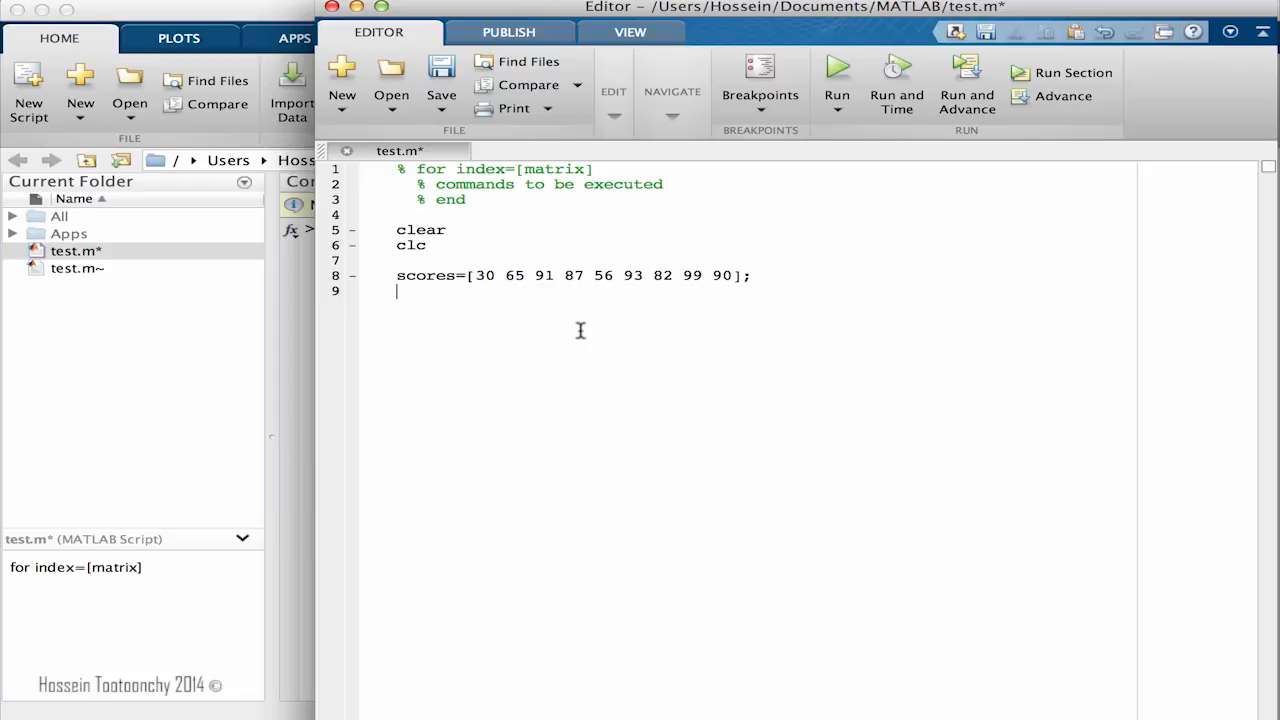
- Initialize the counter with count=0; on line 9
text(count)
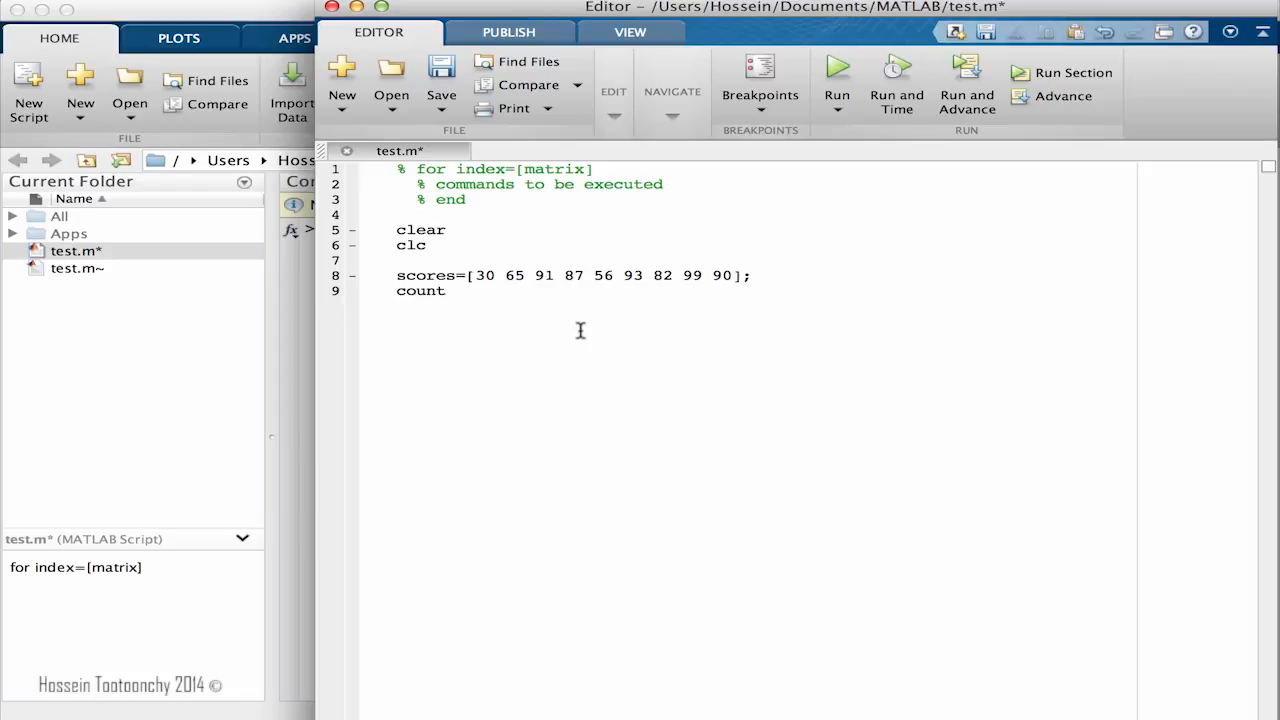
text(=)
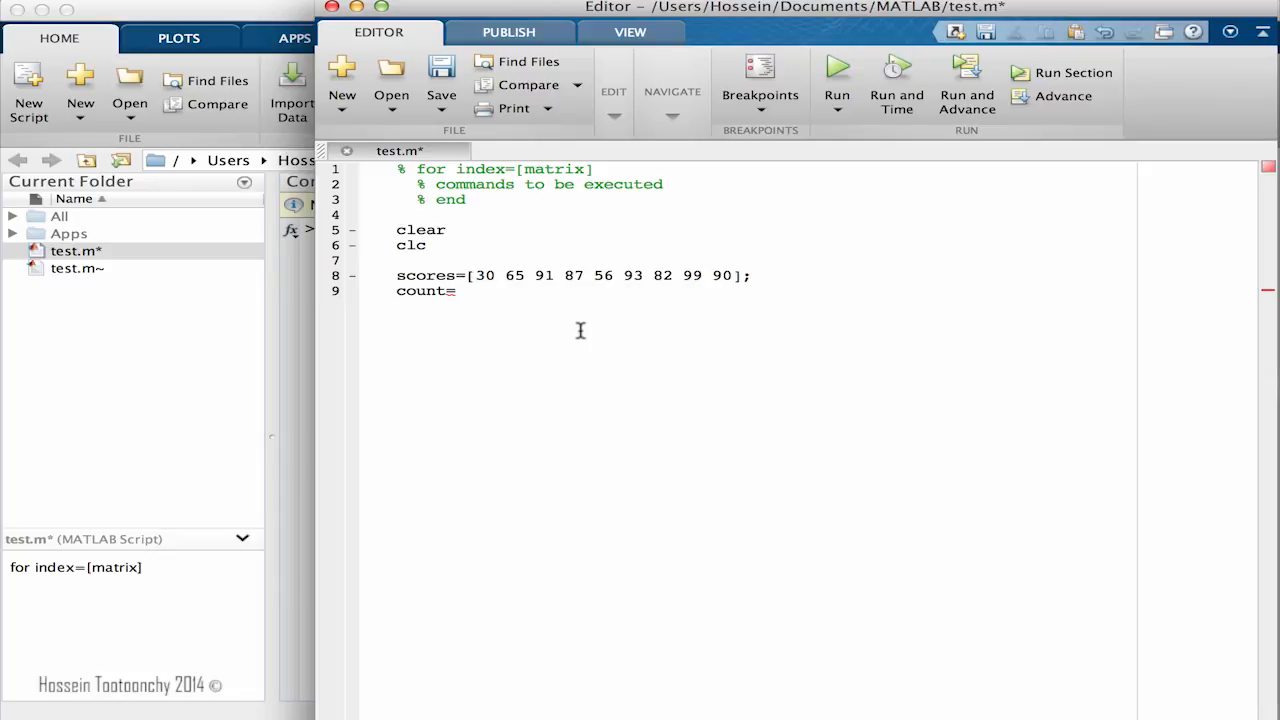
text(0)
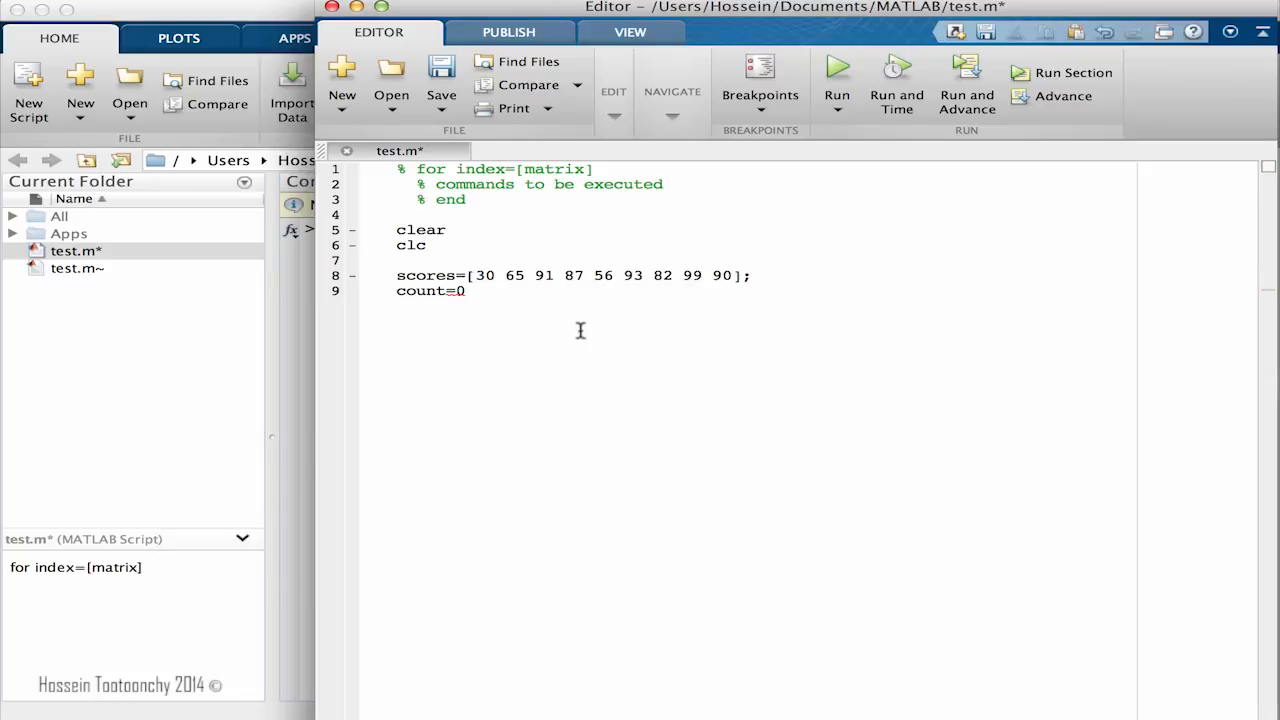
text(;)
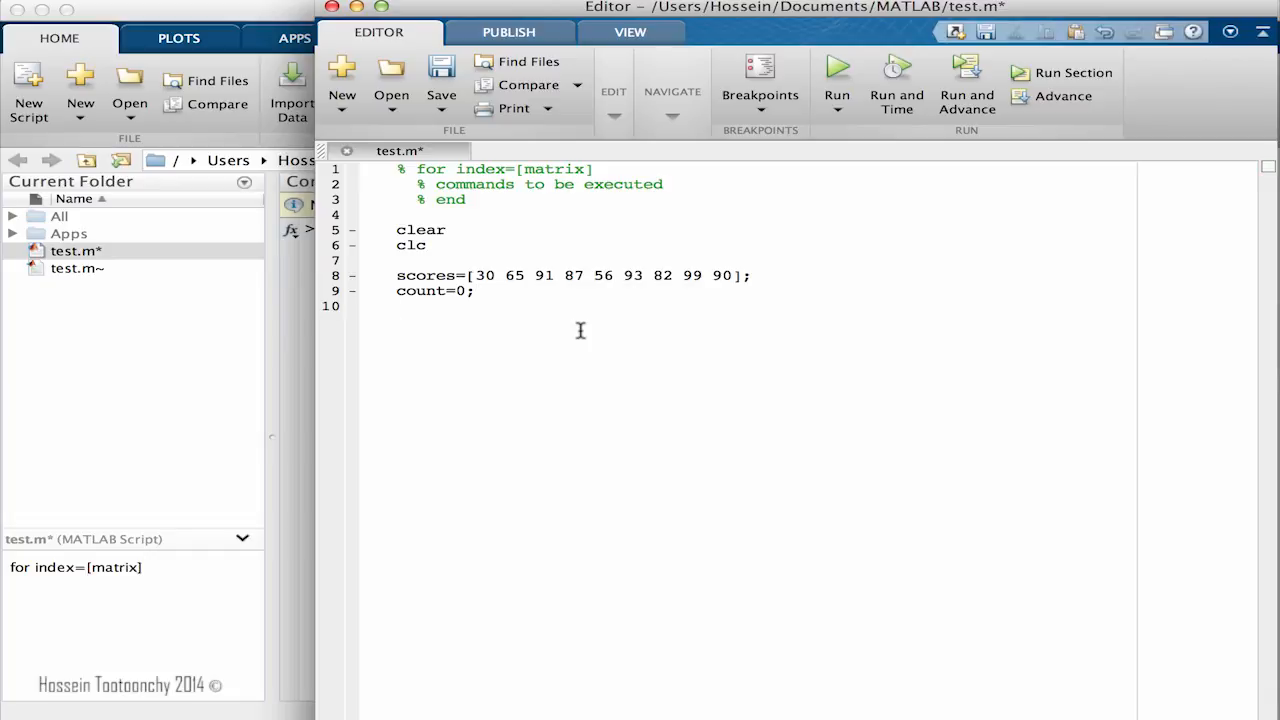
- Write the loop header for k=1:length(scores) iterating over every score
text(f)
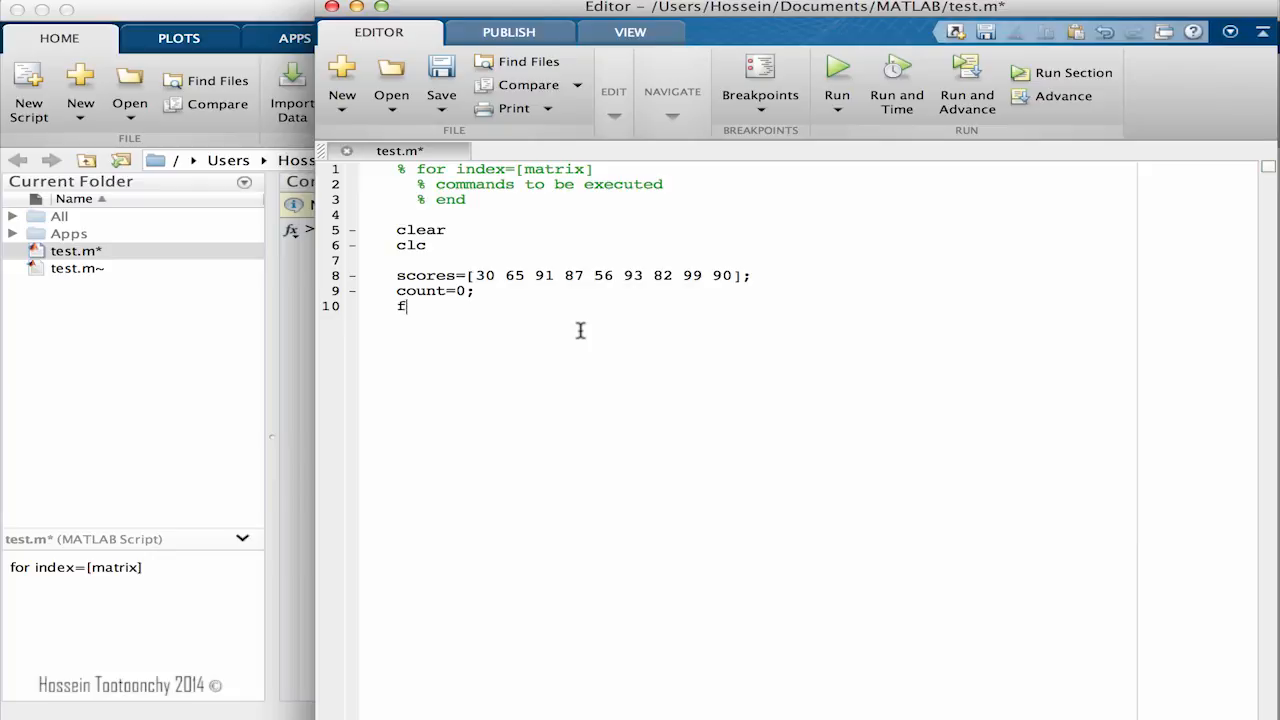
text(or k)
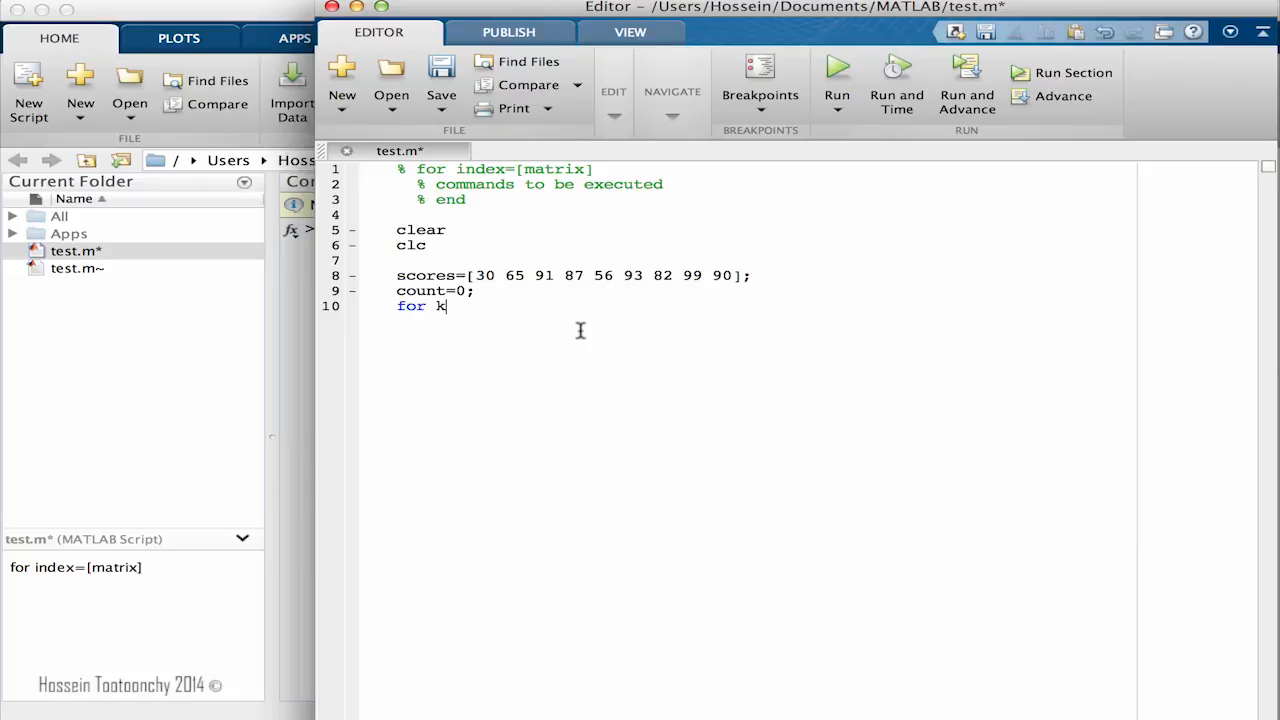
text(=)
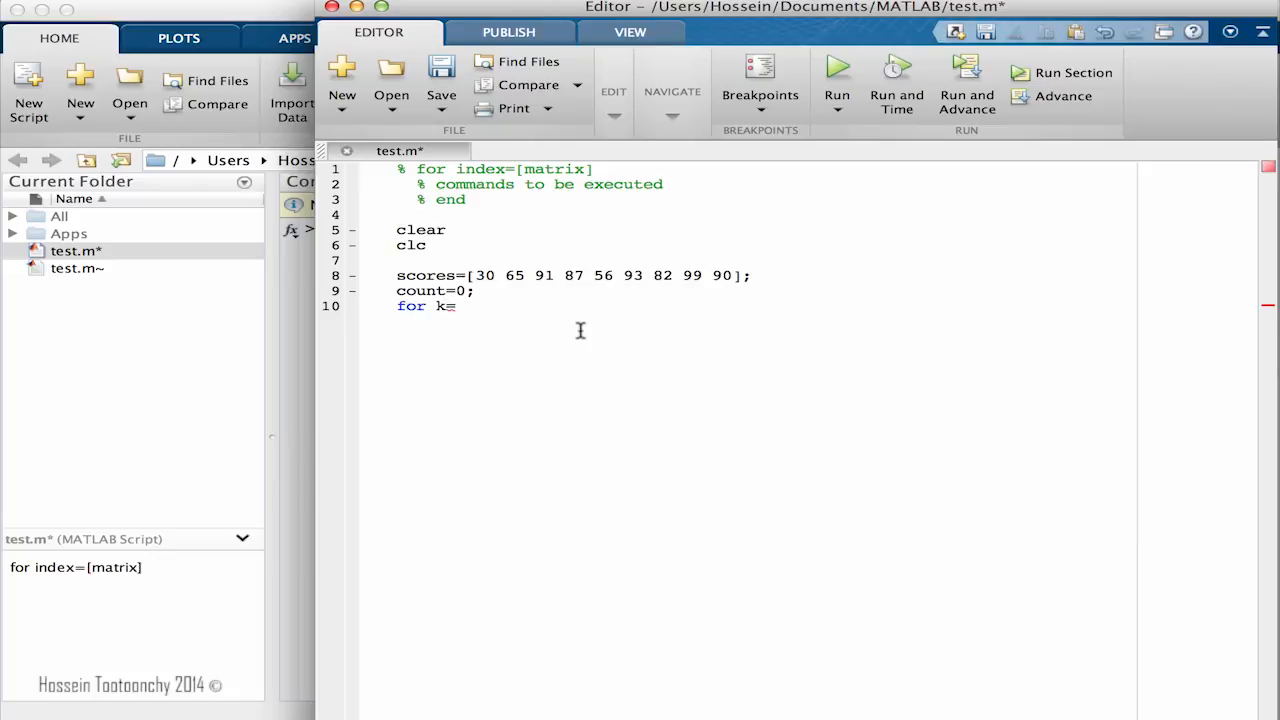
text(1;)
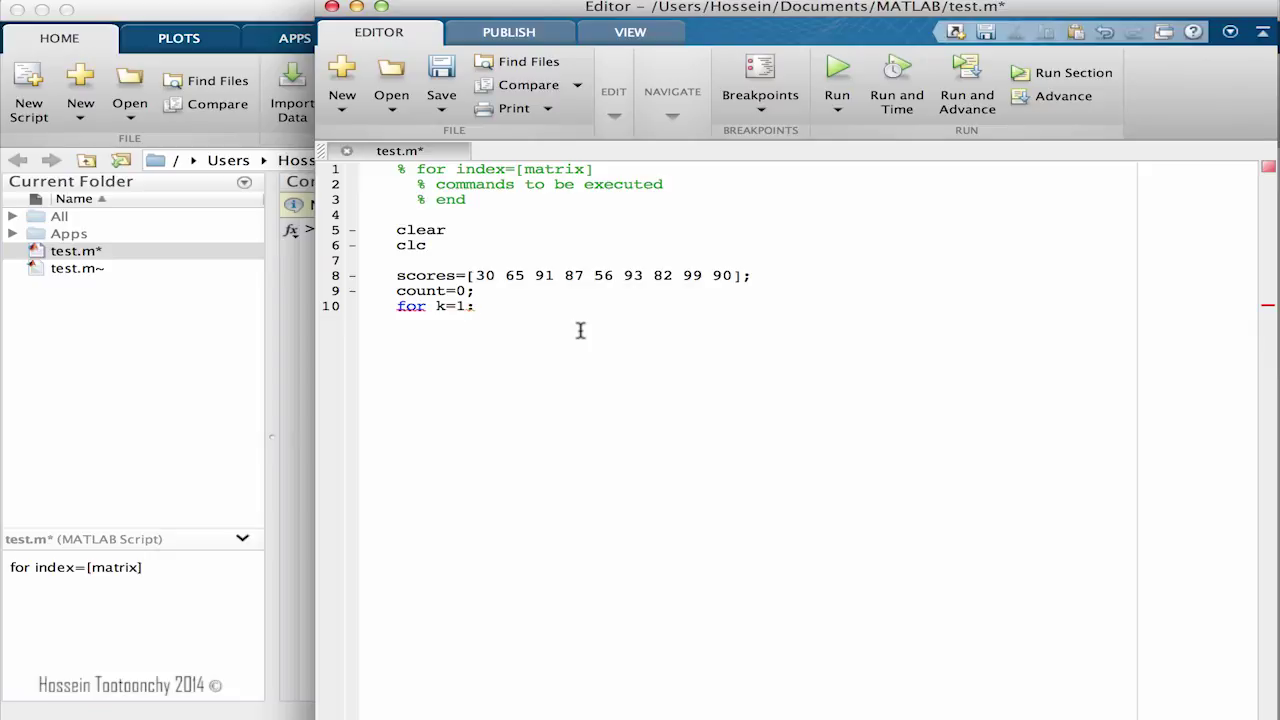
mouse_move(732, 280)
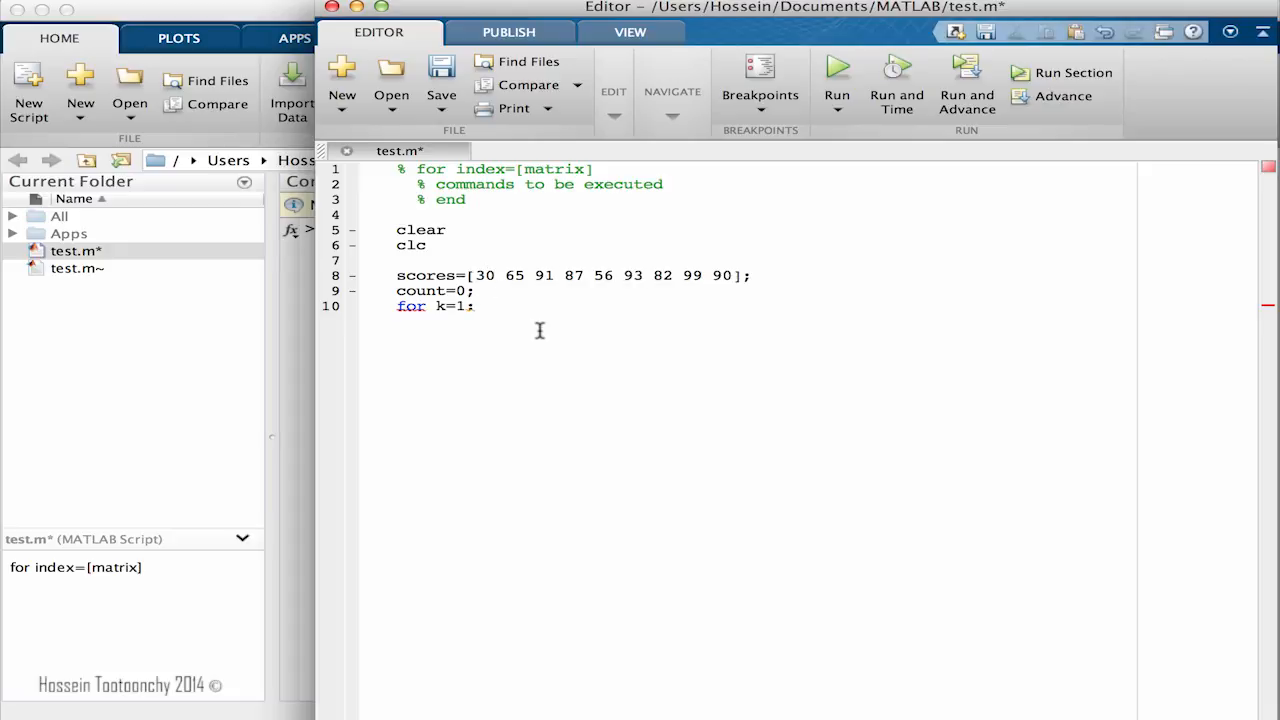
text(length()
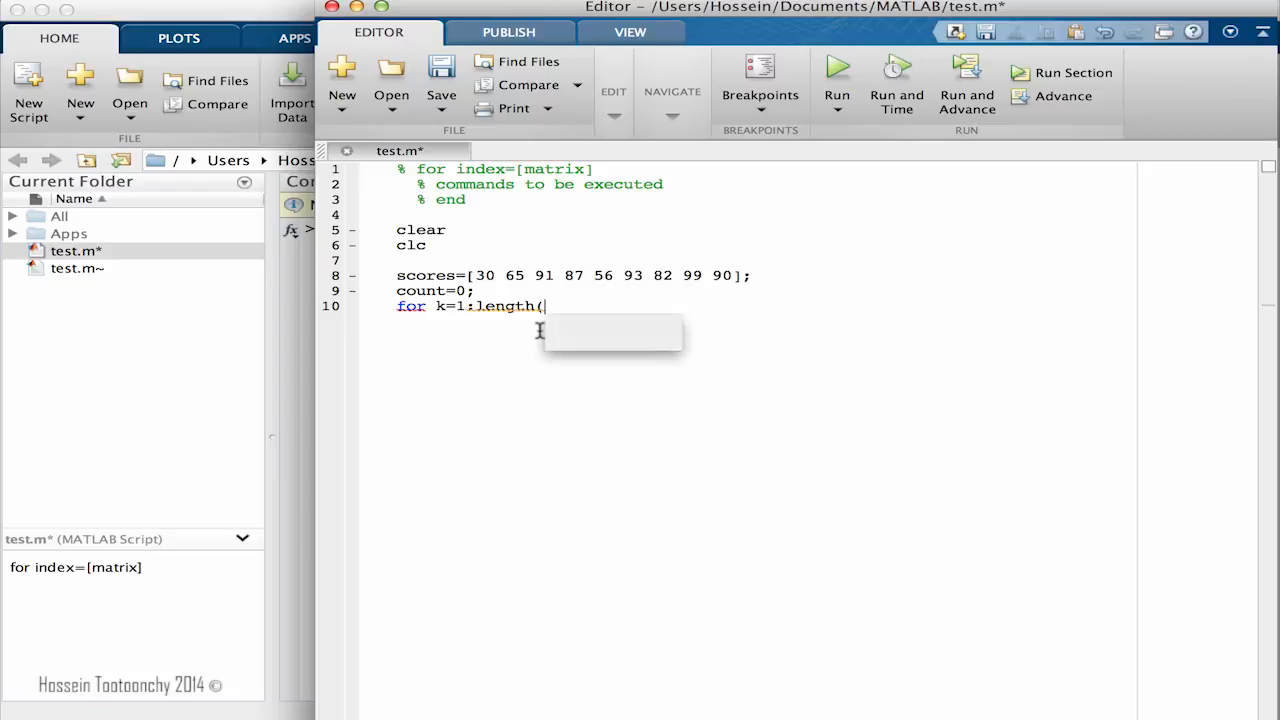
text(scores))
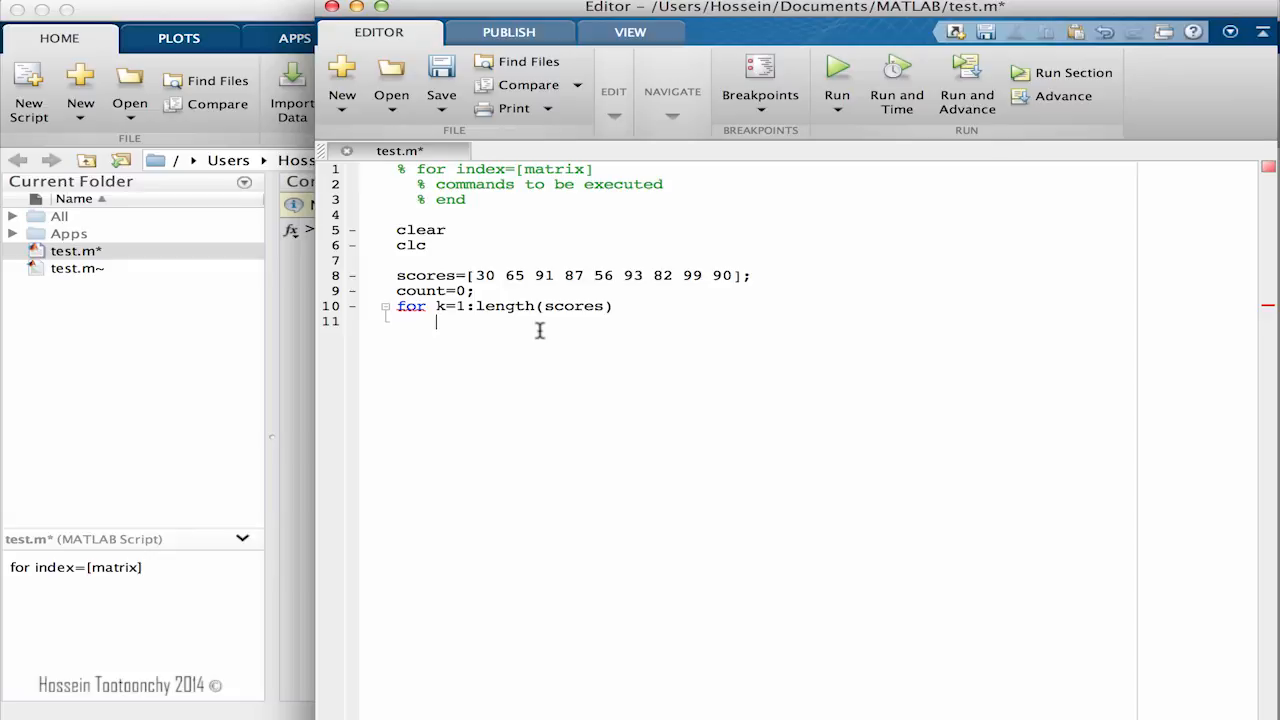
- Add if scores(k)>90 with count=count+1; and close the if and for with end lines
text(if scores)
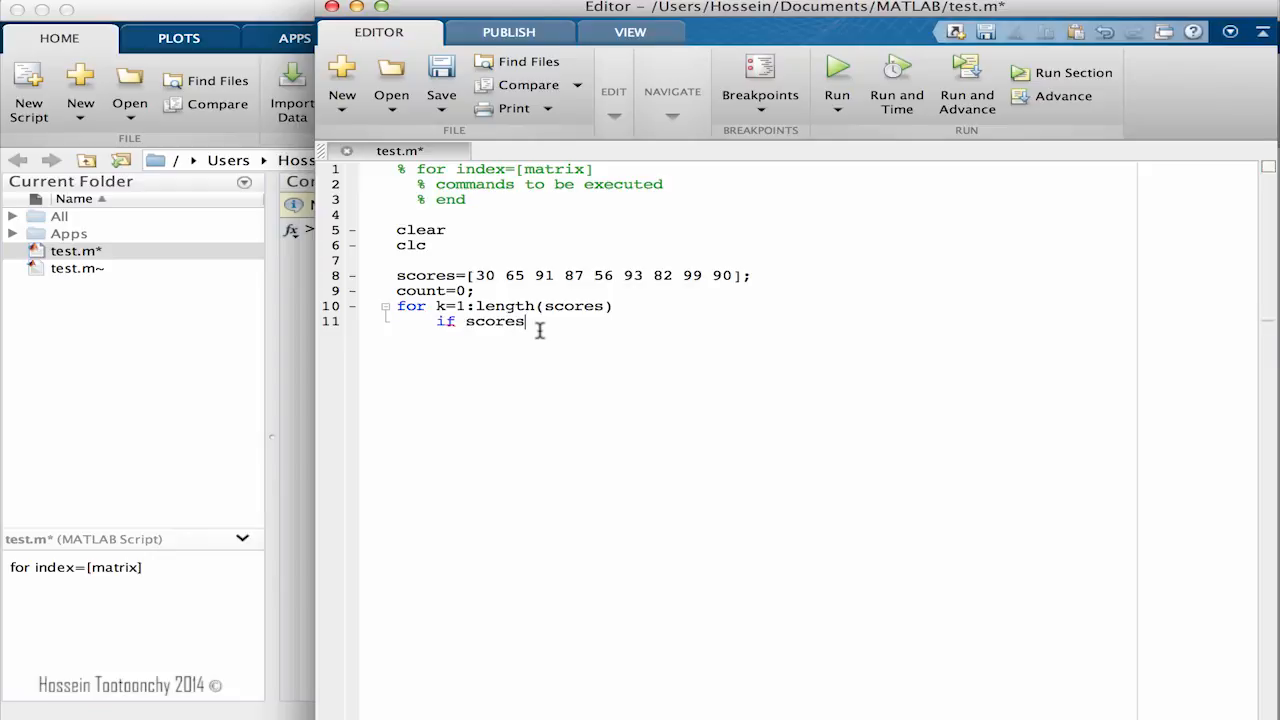
text((k)
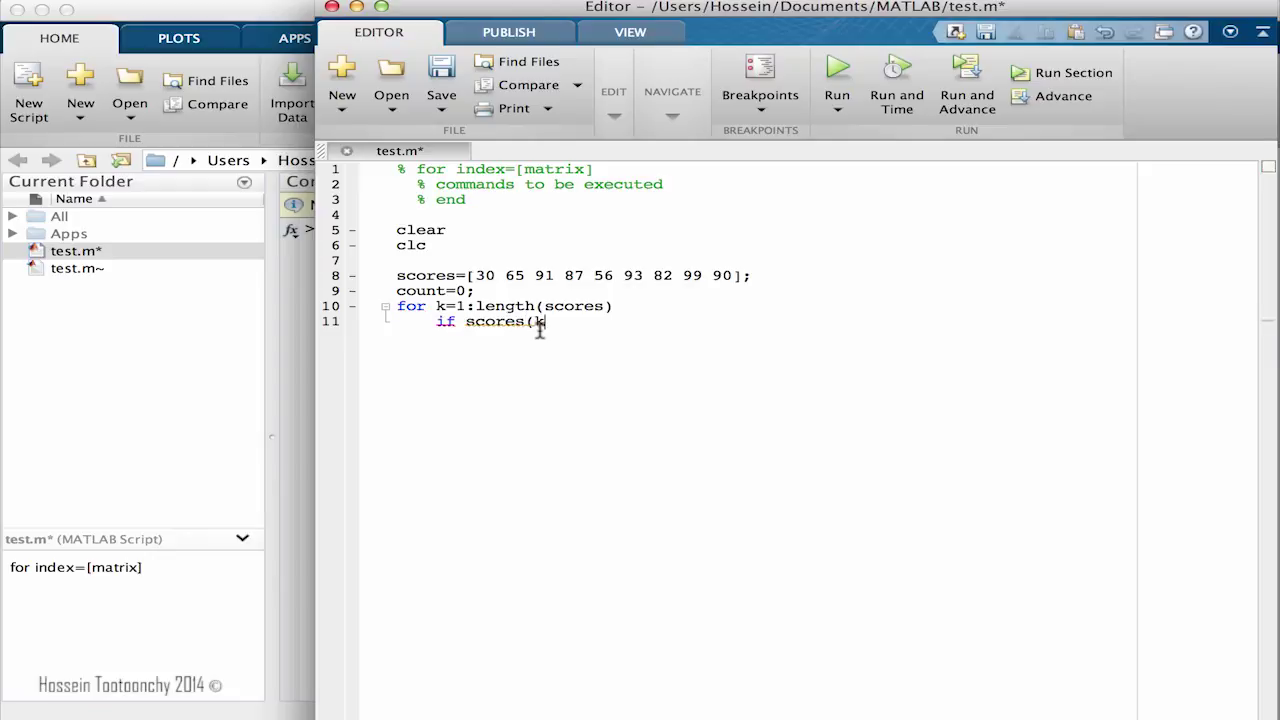
text())
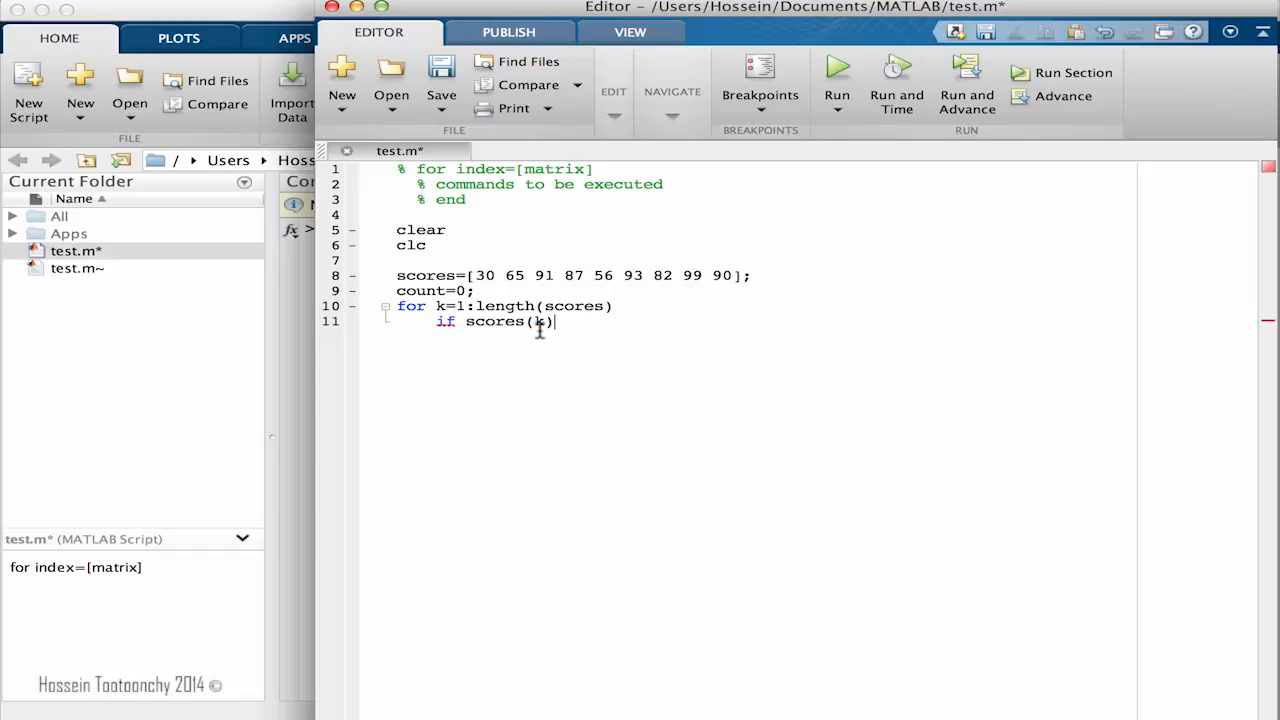
text(>9)
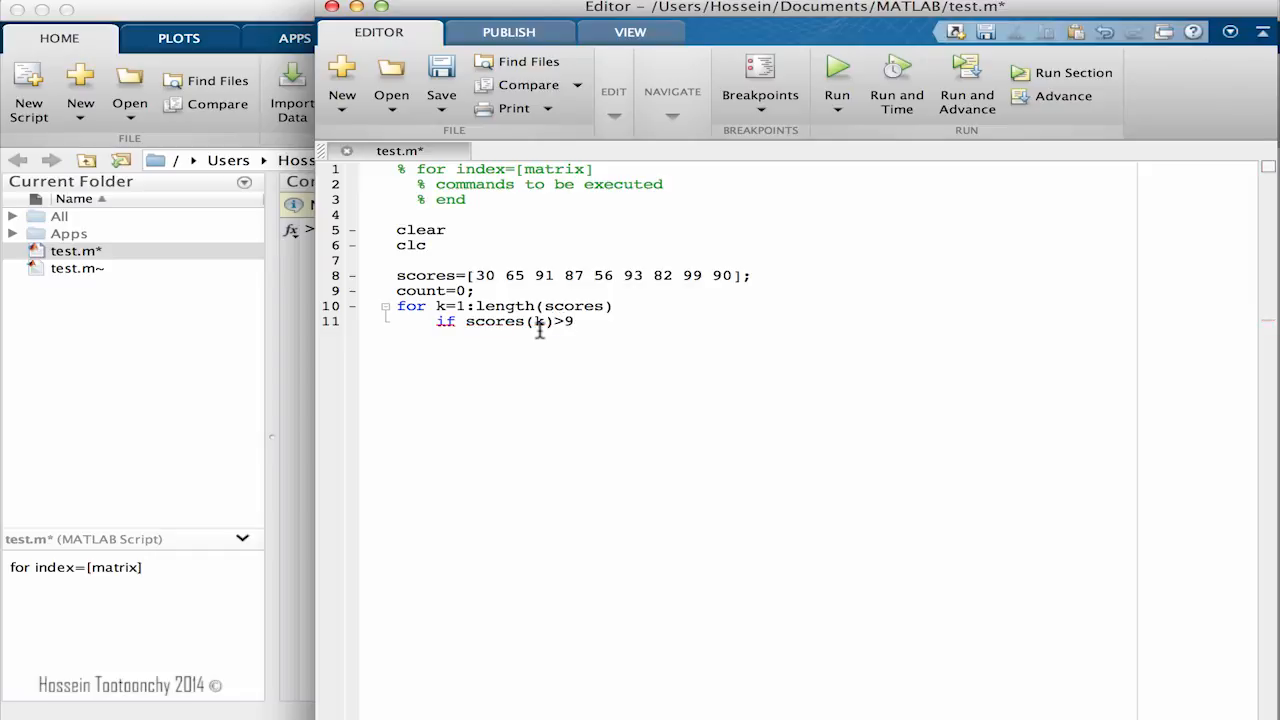
text(0)
text(count=count)
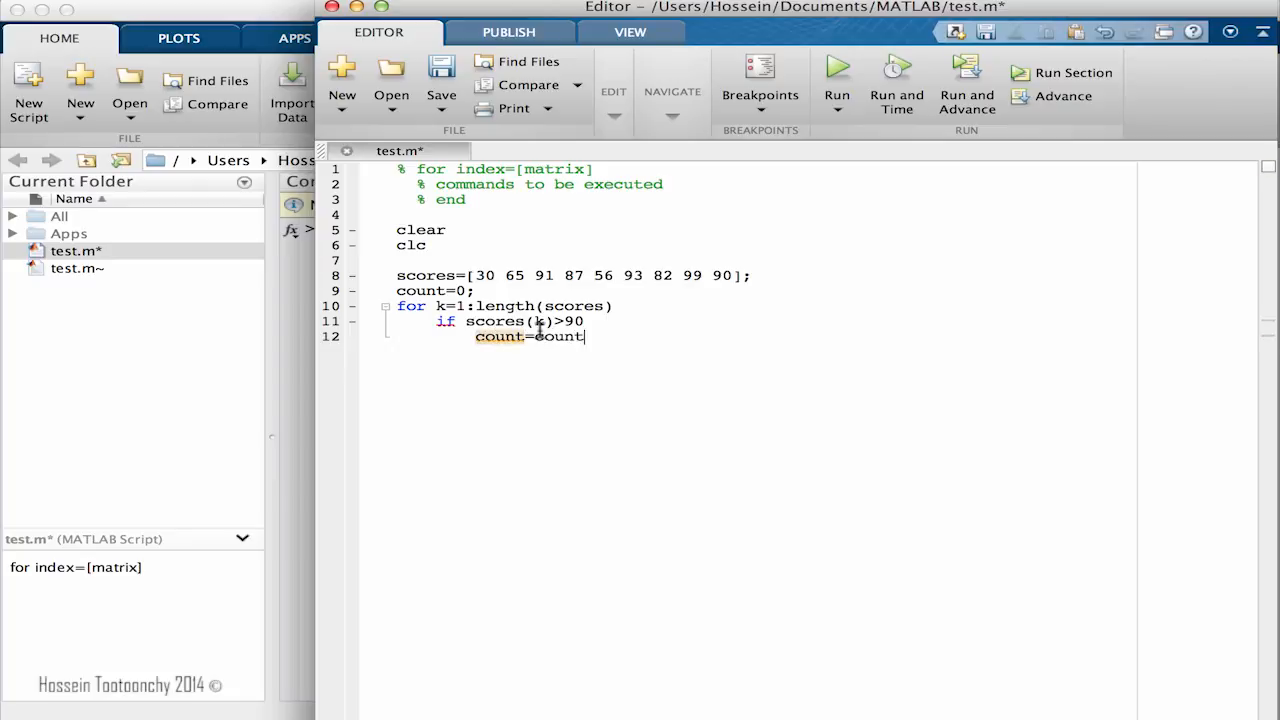
text(+1;)
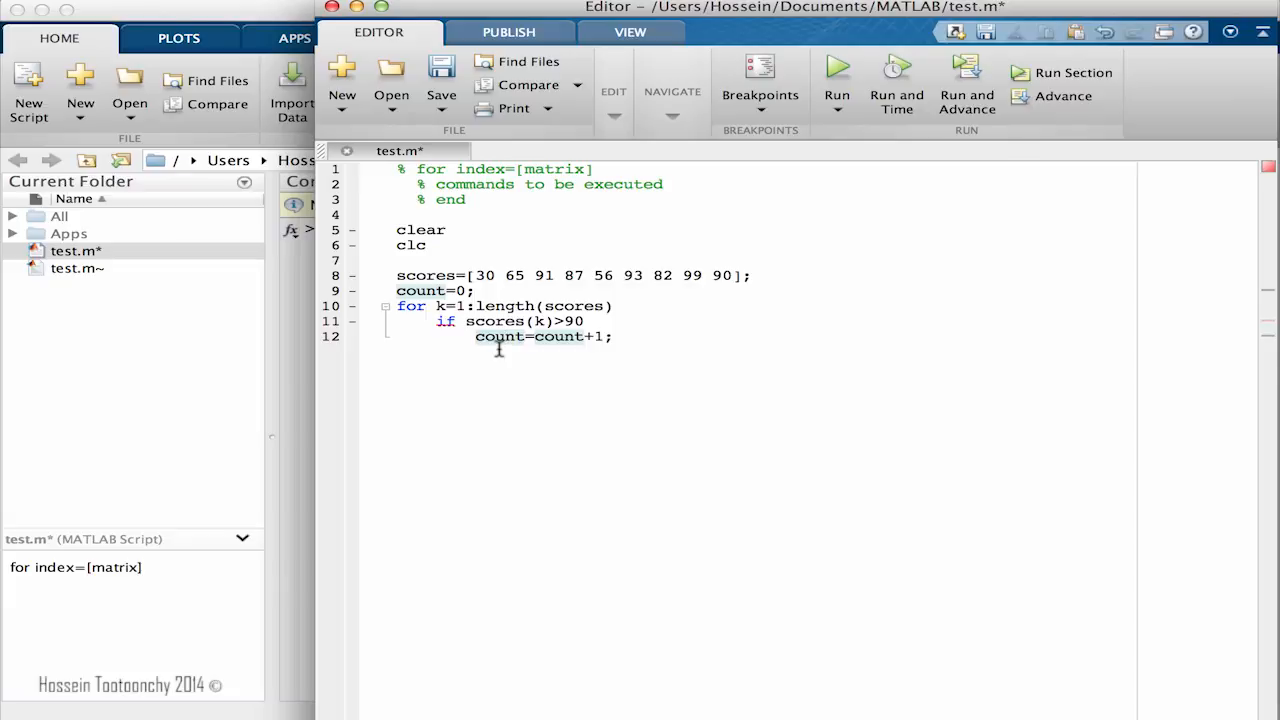
text(end)
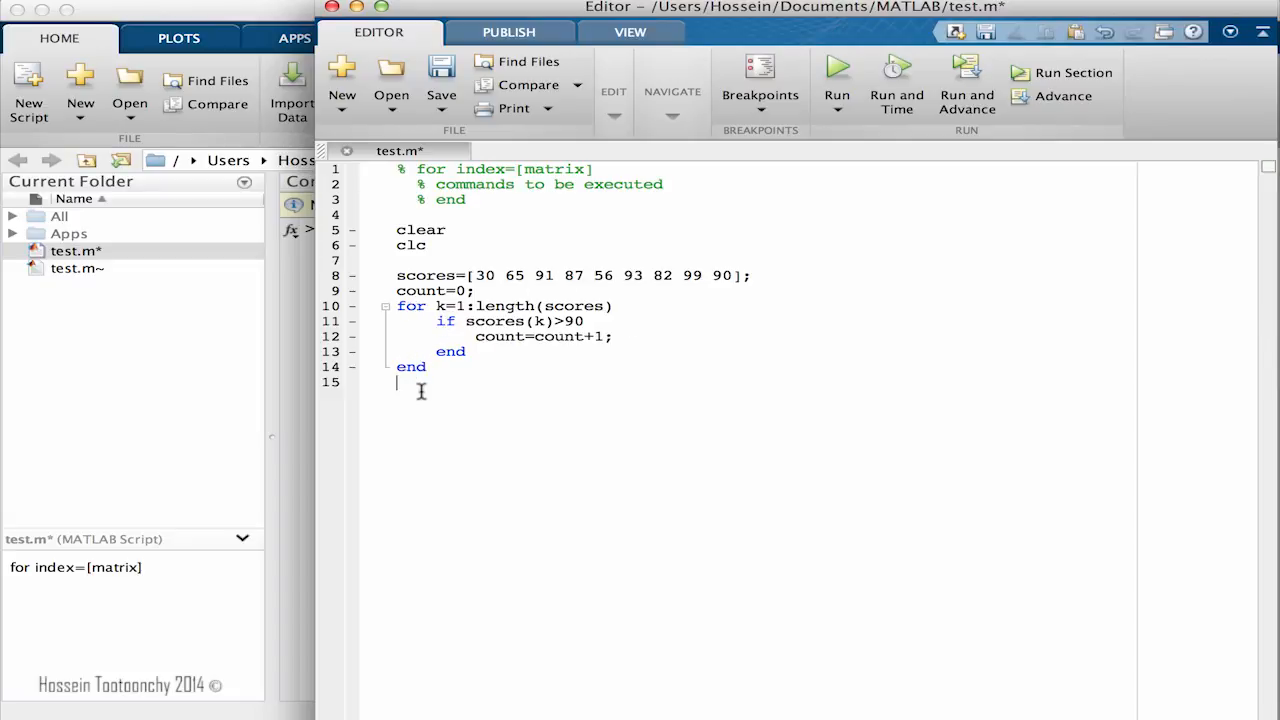
- Add disp(count) on line 15 to display the result after the loop
text(di)
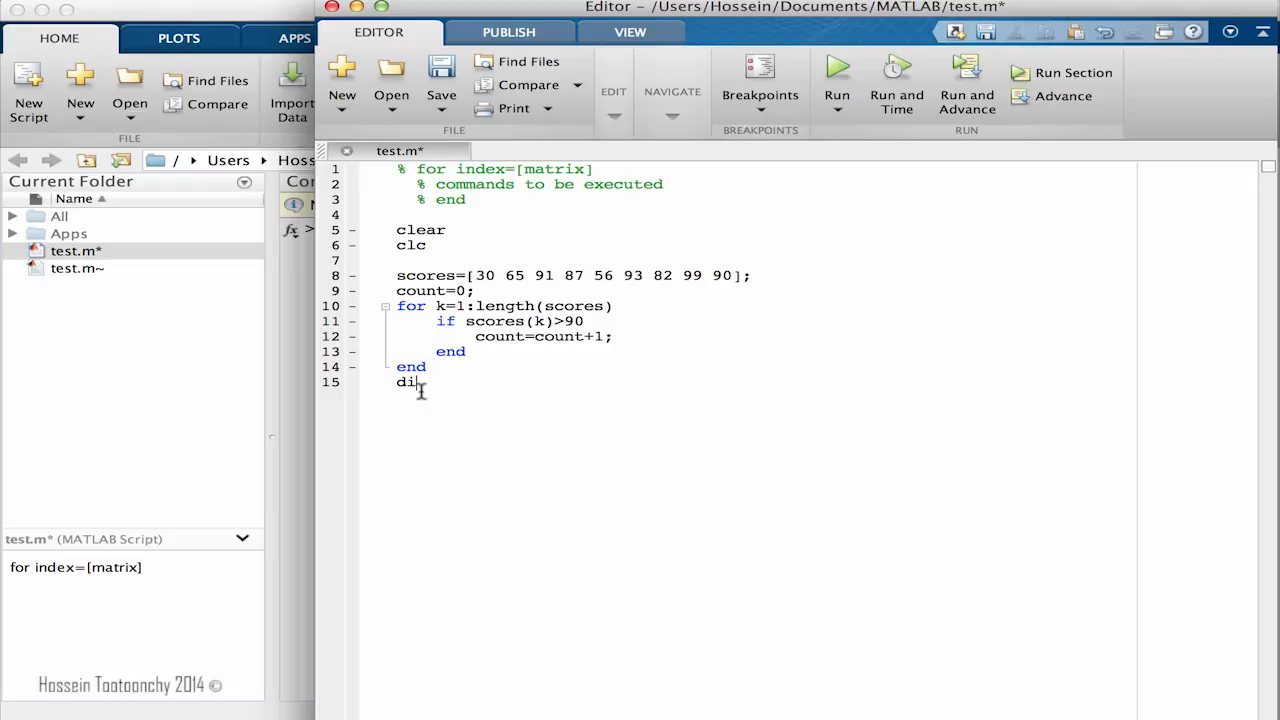
text(sp()
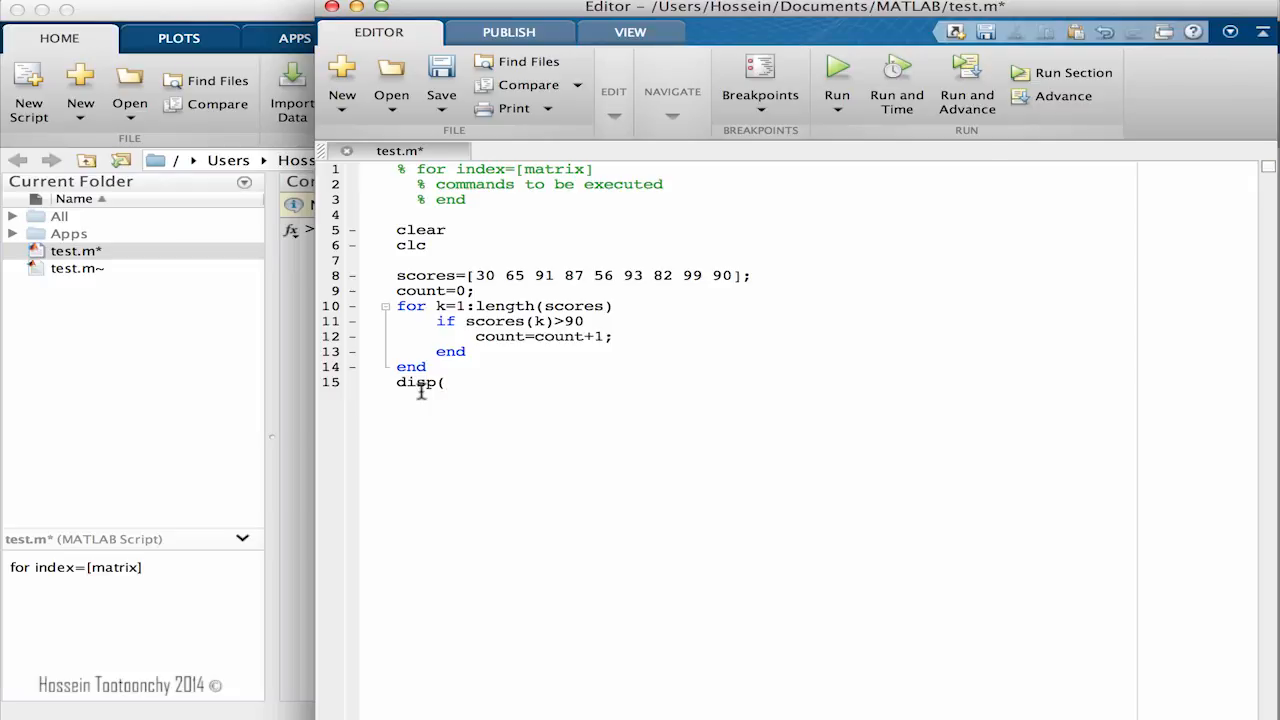
text(count)
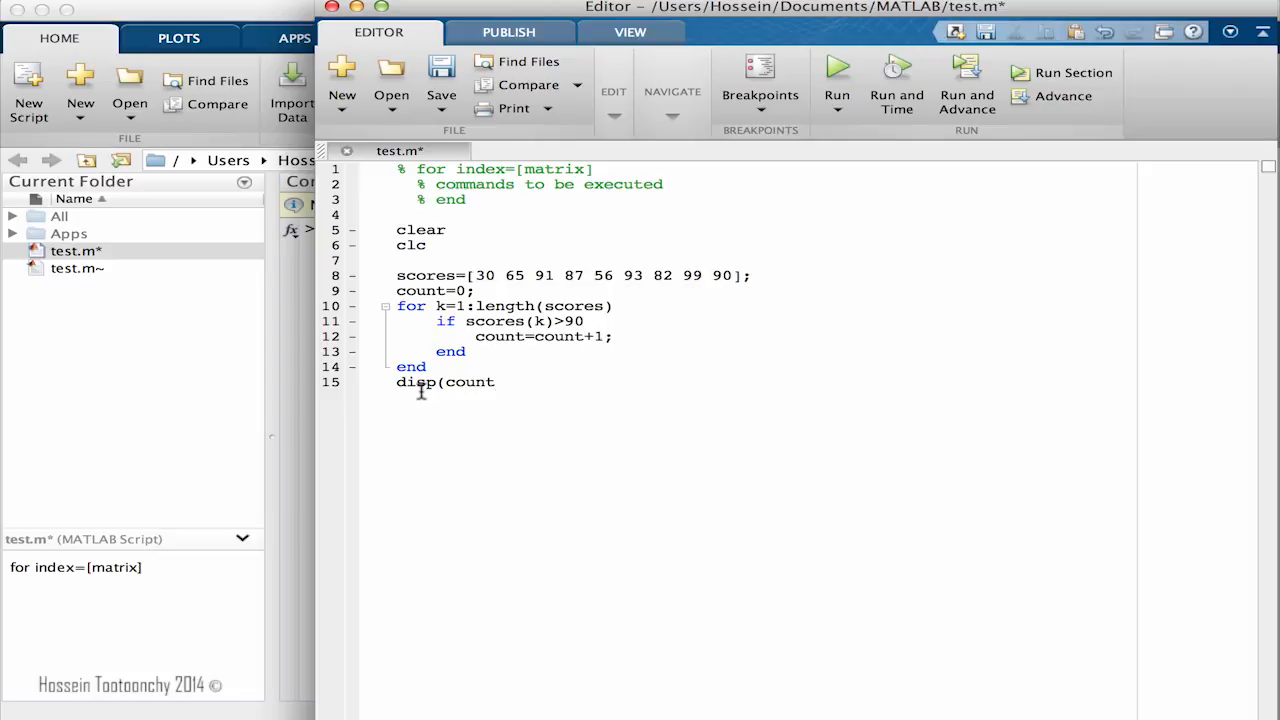
text())
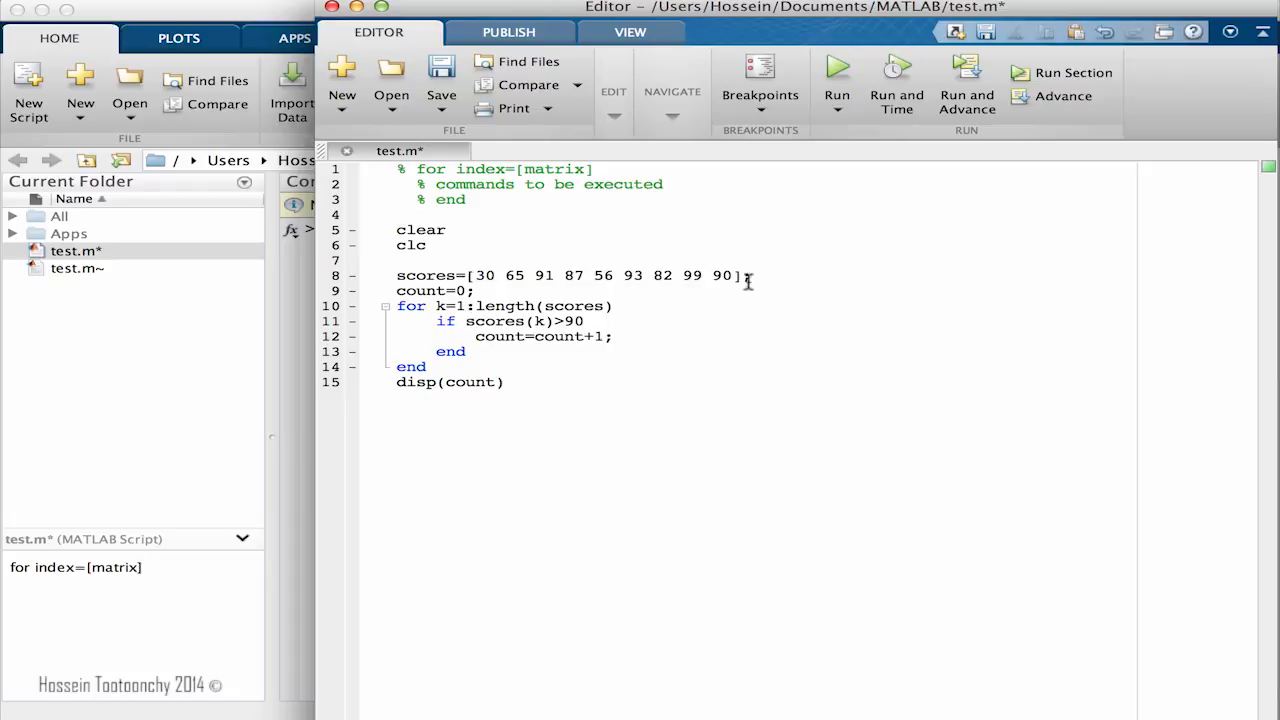
click(490, 290)
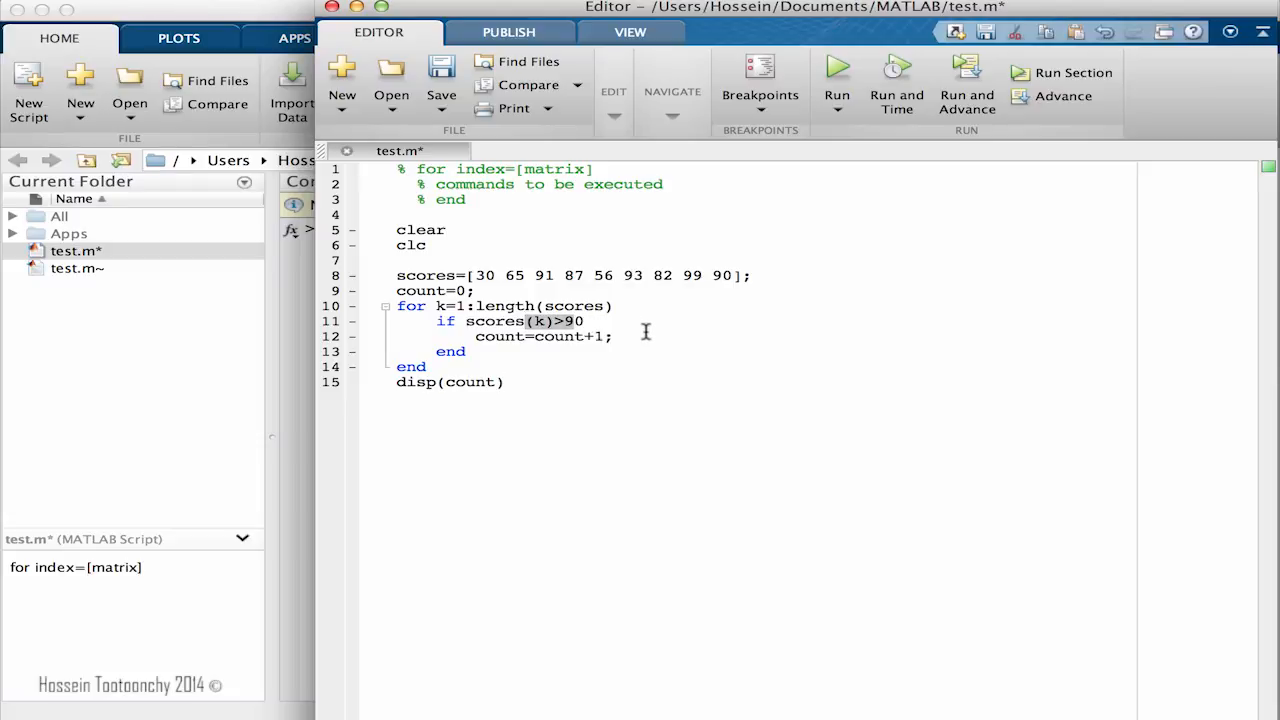
mouse_move(606, 336)
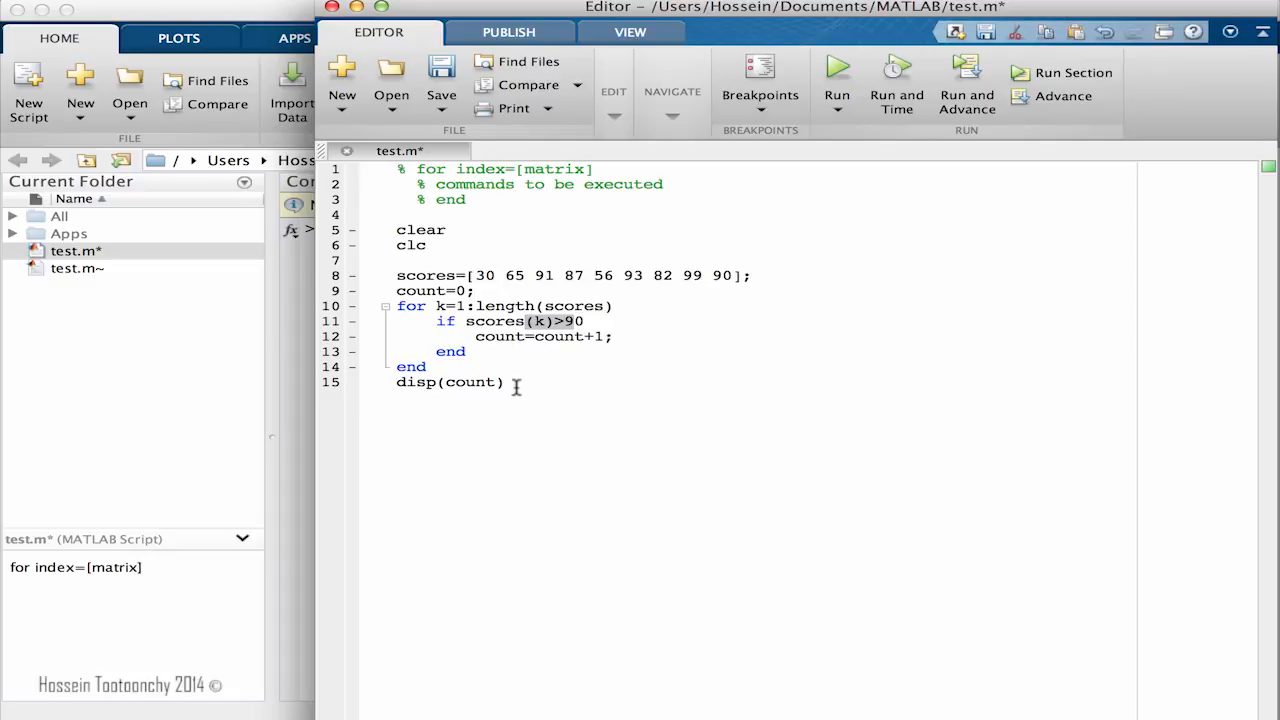
mouse_move(834, 70)
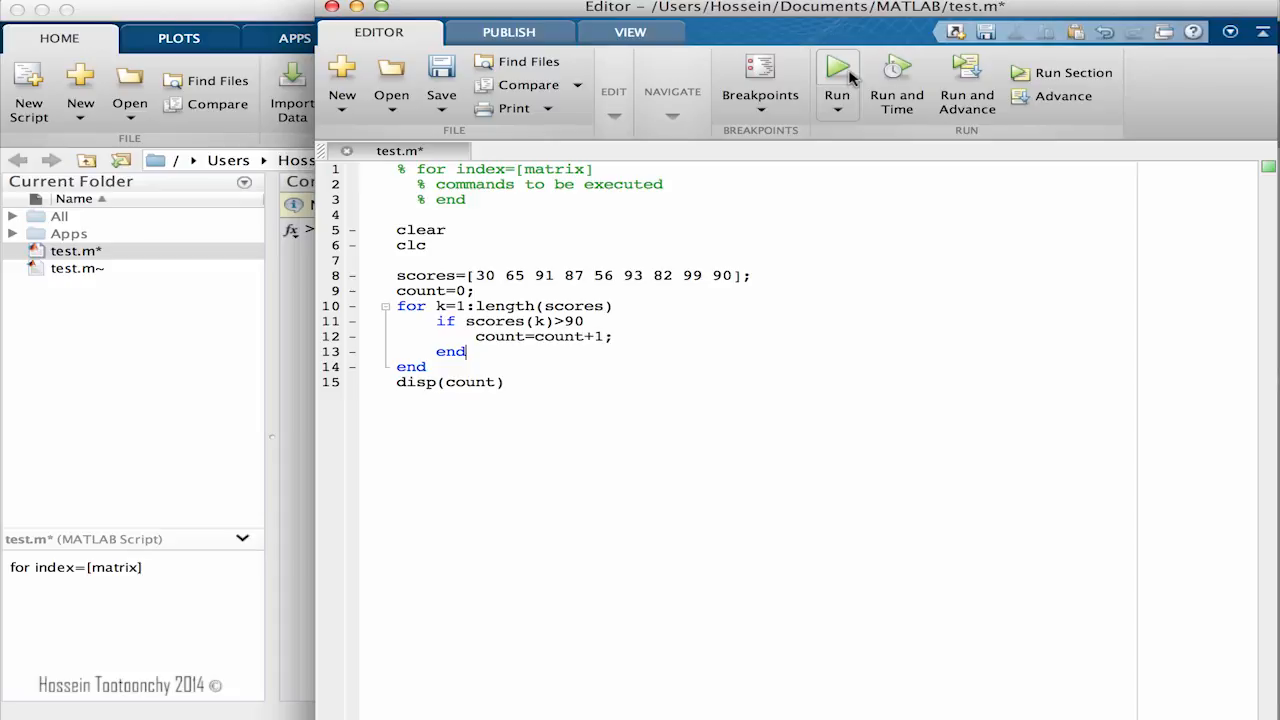
- Change the condition to scores(k)>=90 so scores of exactly 90 are counted
click(832, 68)
text(=)
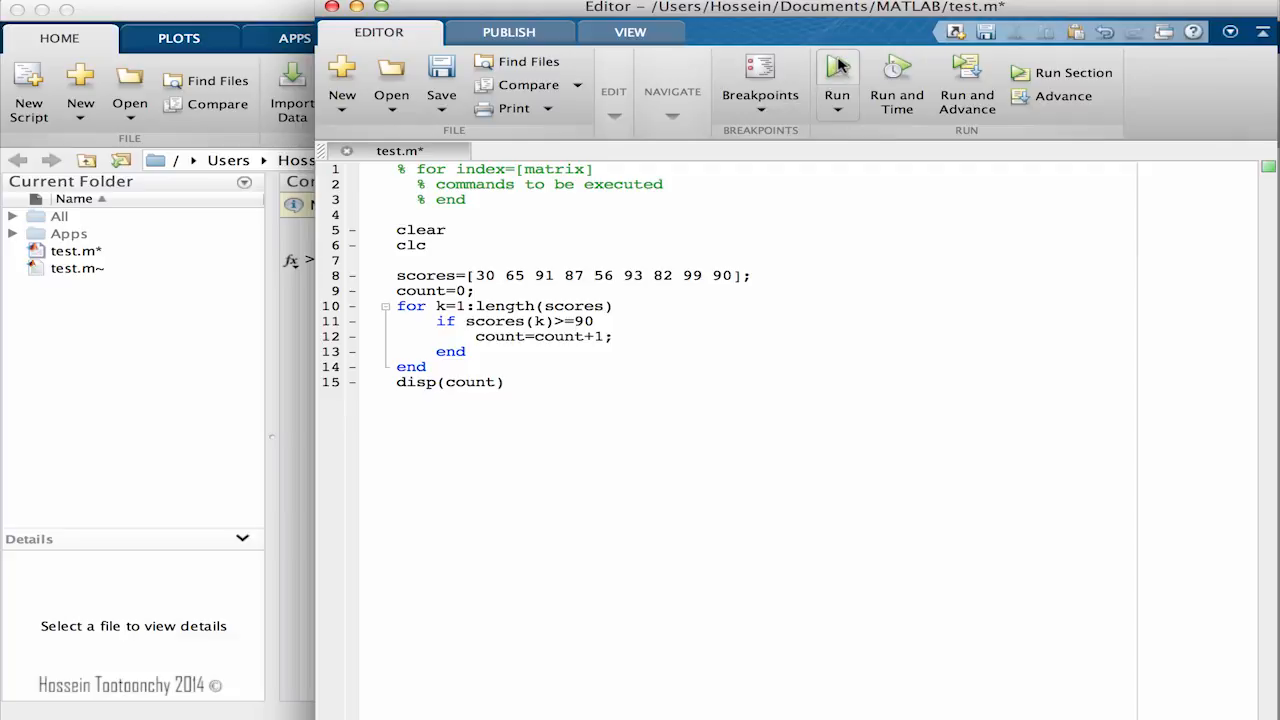
click(832, 72)
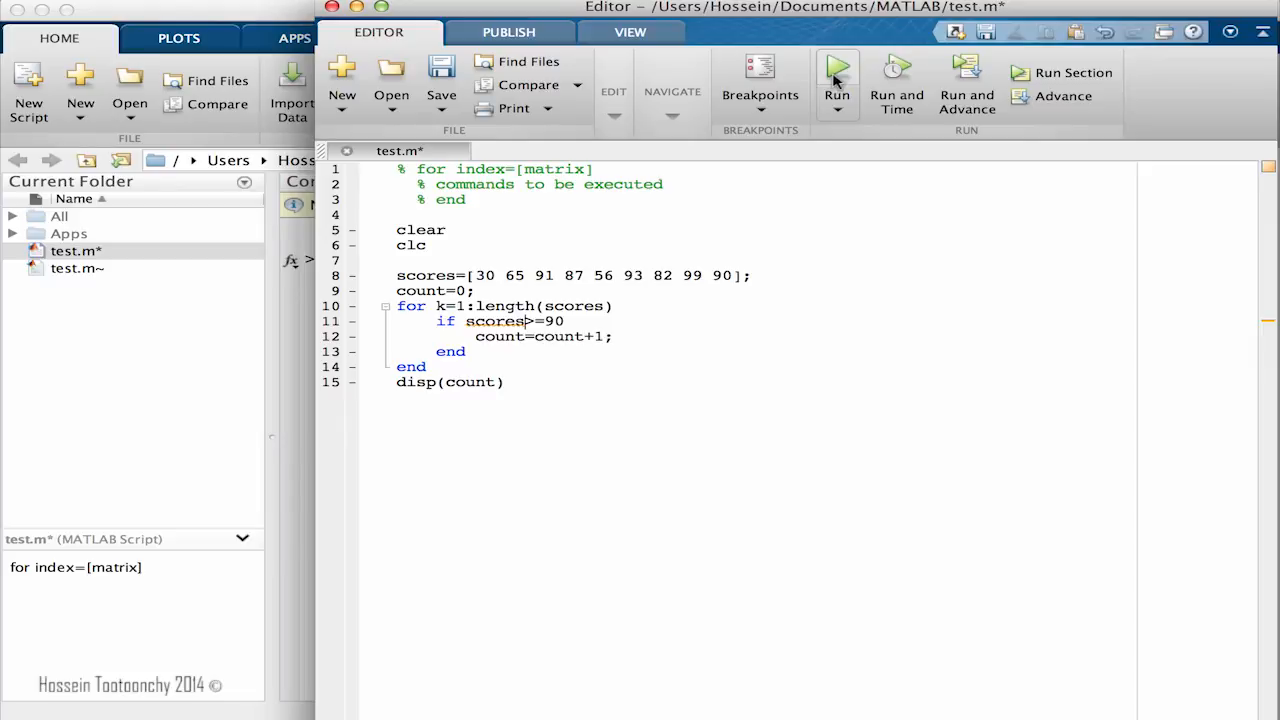
click(832, 70)
text((k))
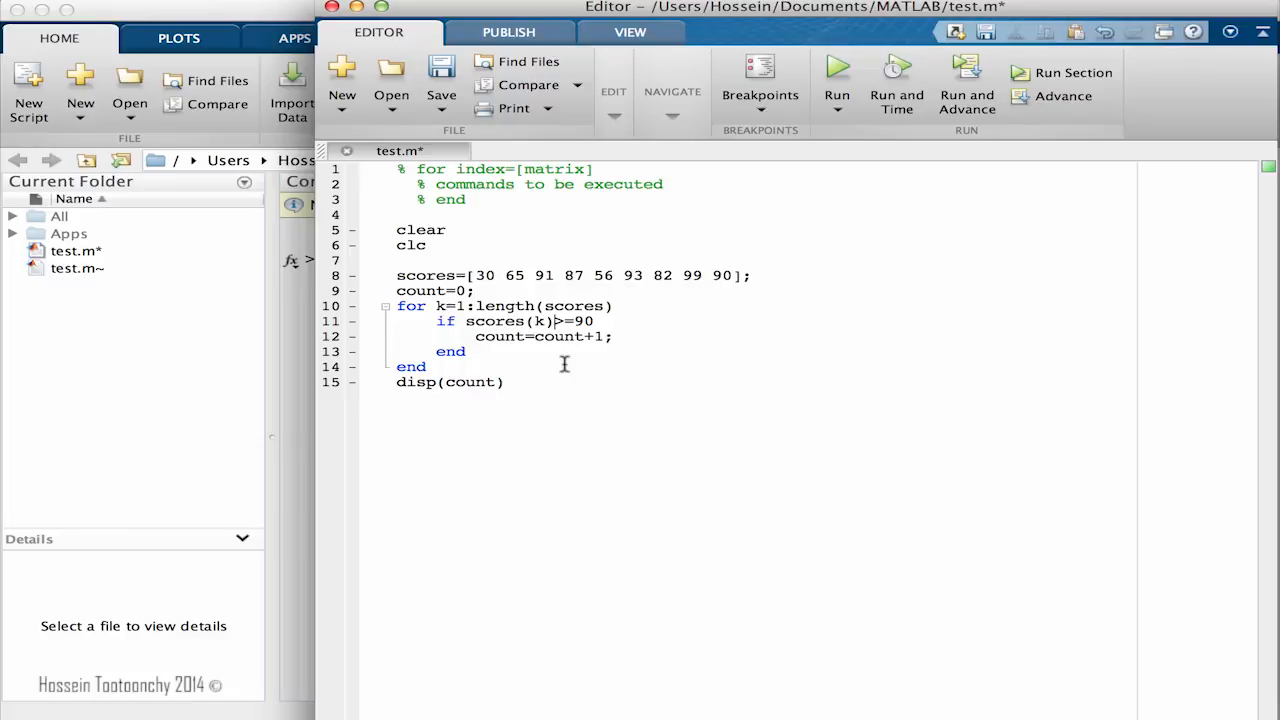
mouse_move(500, 280)
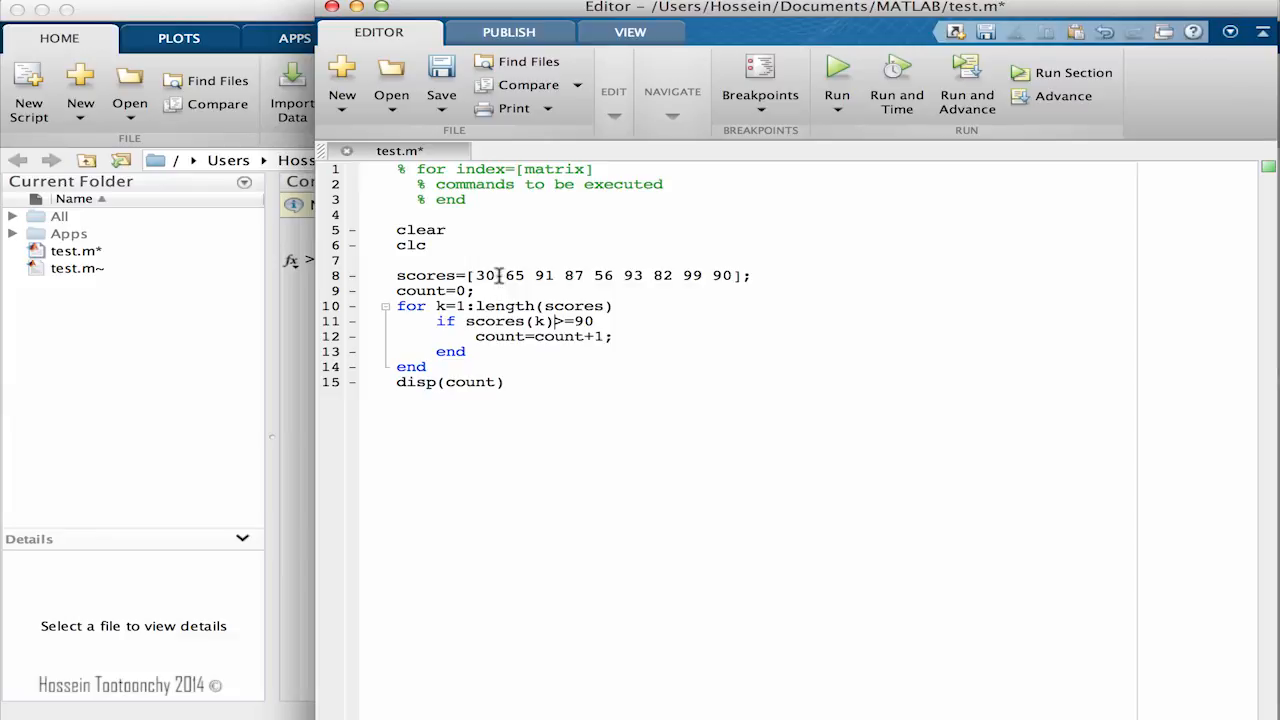
mouse_move(452, 276)
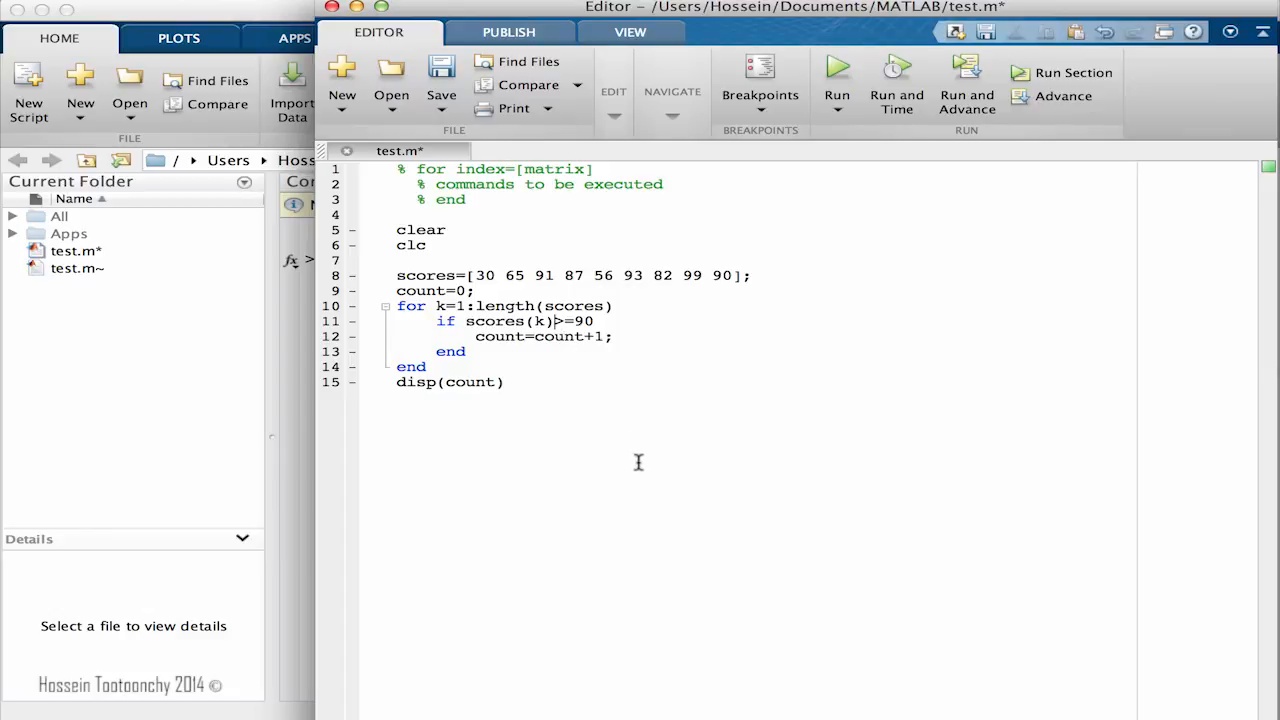
mouse_move(544, 336)
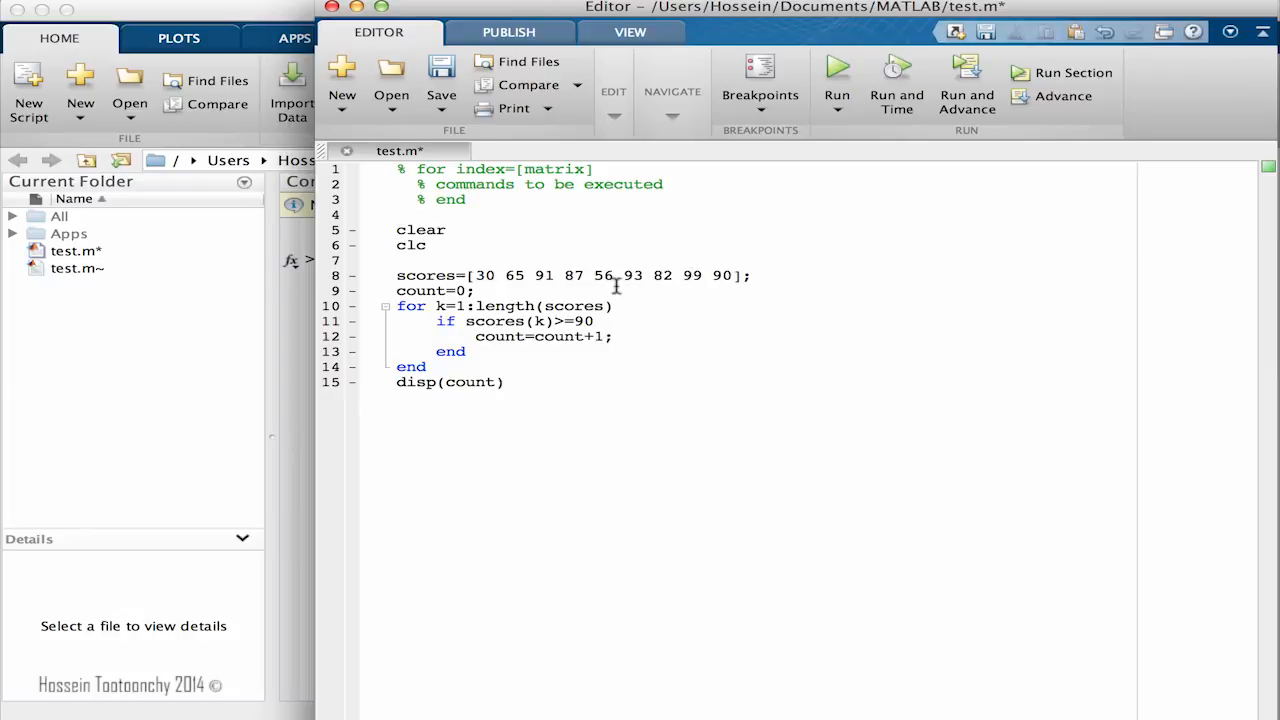
mouse_move(836, 70)
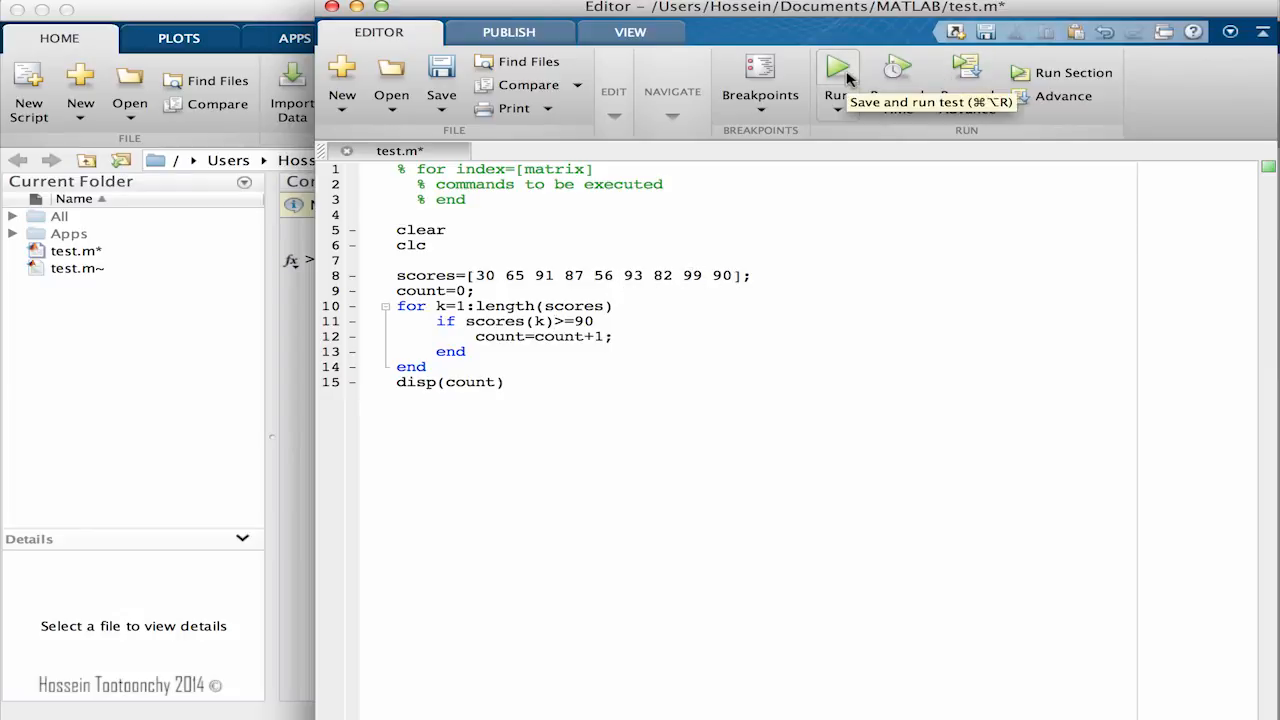
- With the last score now 81, save and run test.m to display the count 3
click(832, 66)
text(81)
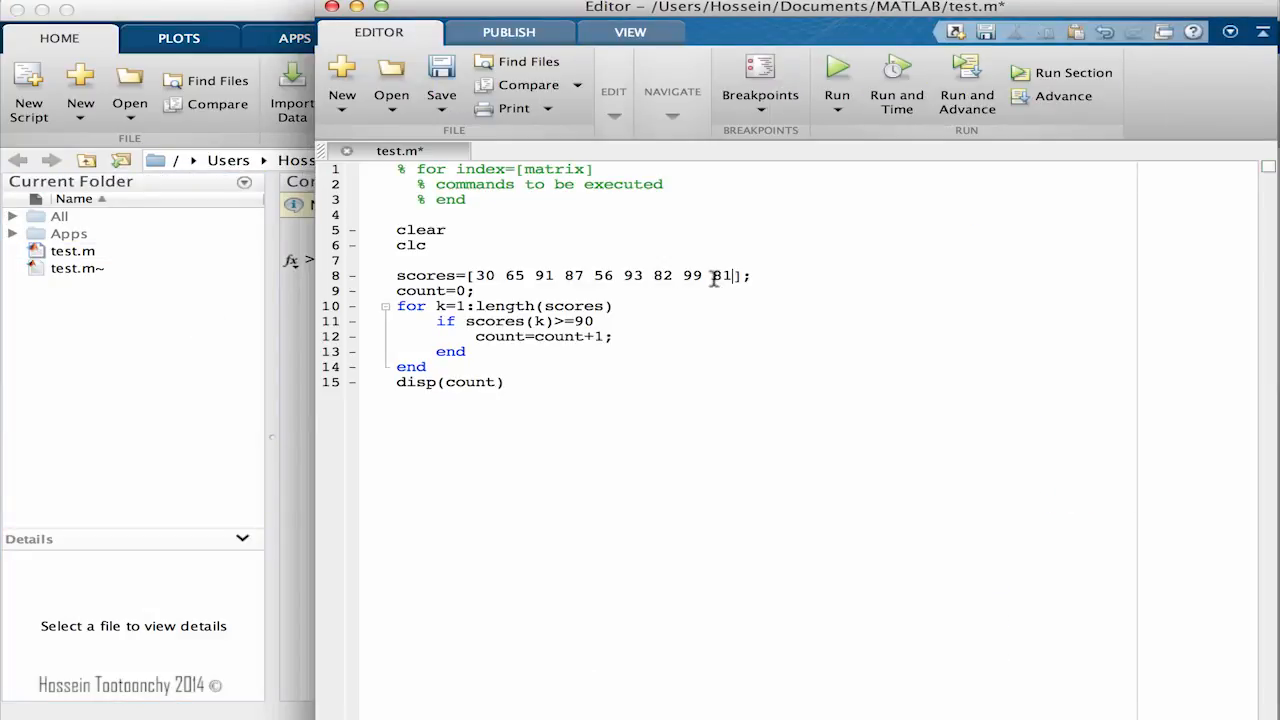
click(836, 72)
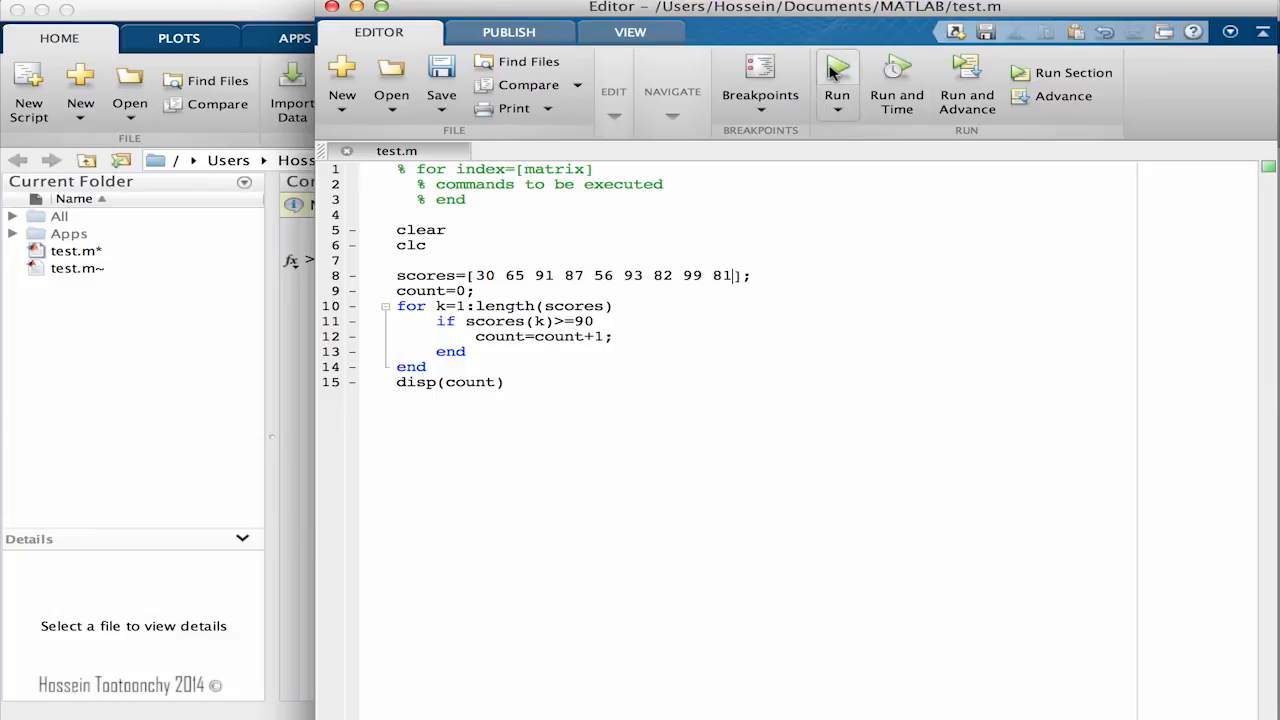
click(840, 72)
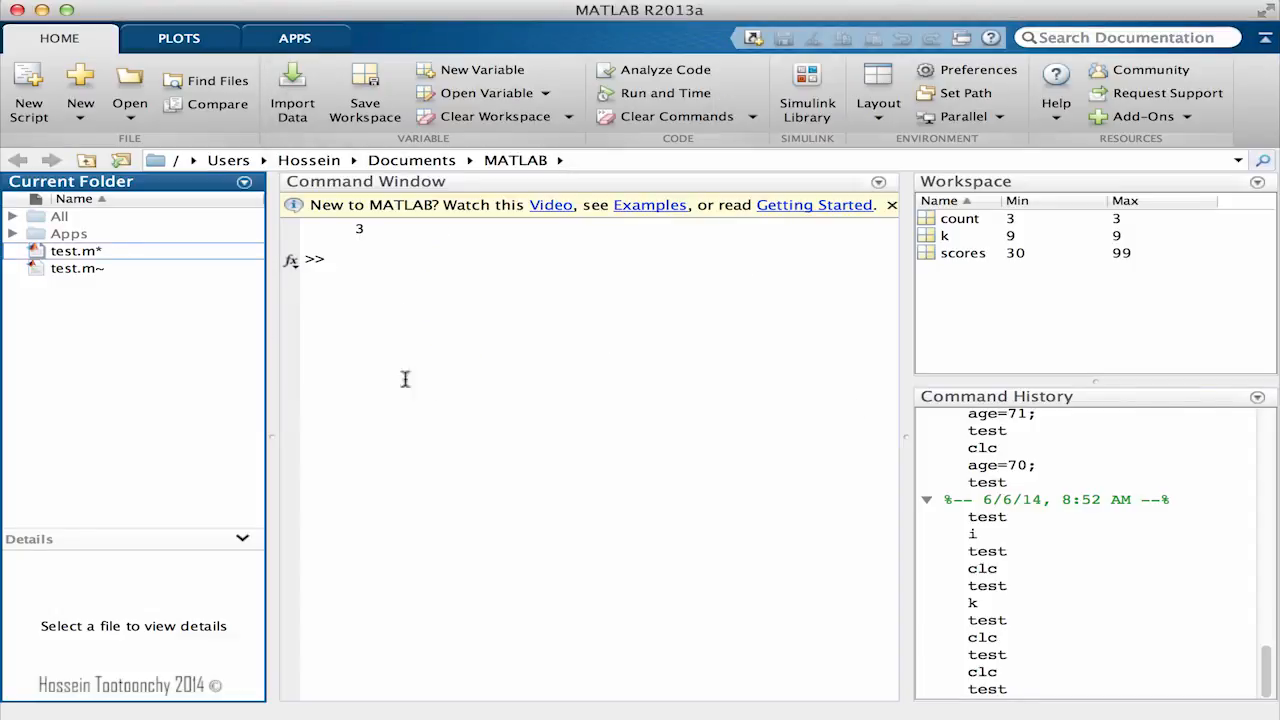